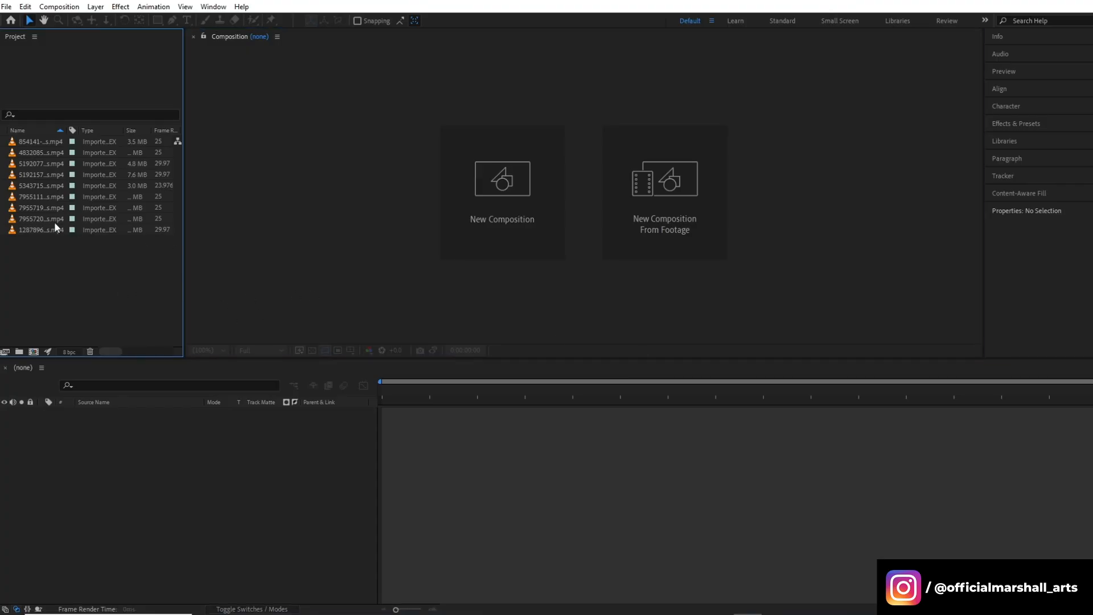
# Preview a couple of the imported clips in the Footage viewer, then select all eight clips.
pyautogui.doubleClick(40, 219)
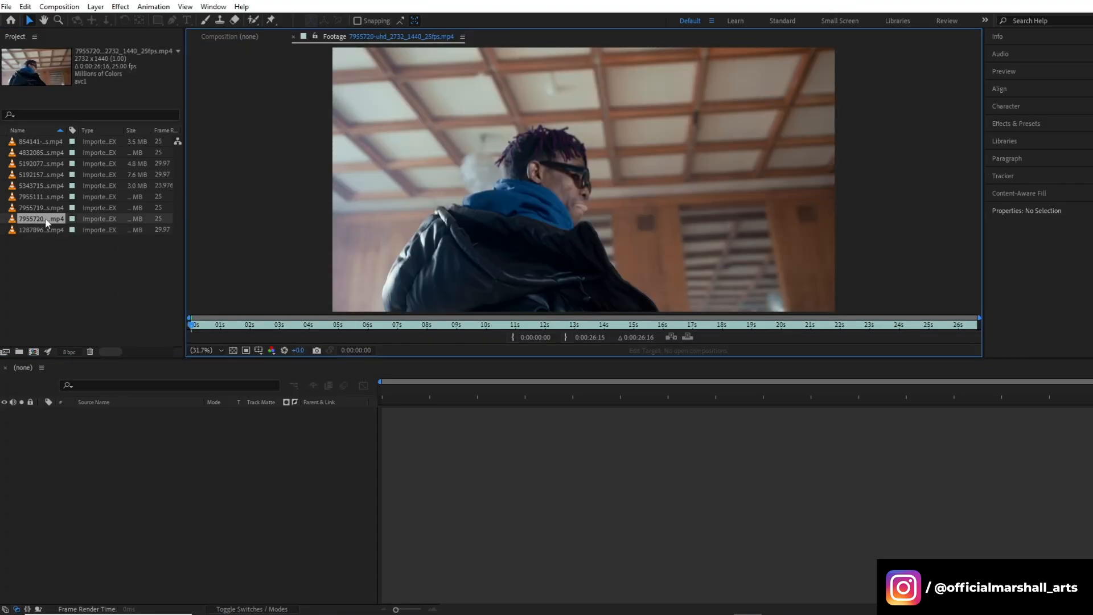
pyautogui.click(41, 197)
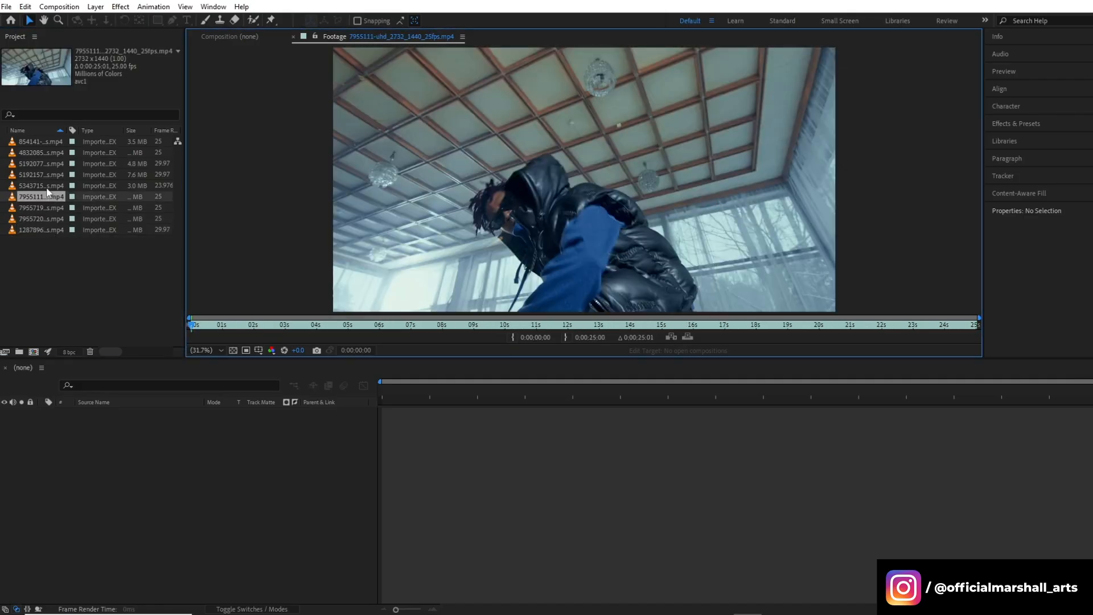
pyautogui.click(42, 141)
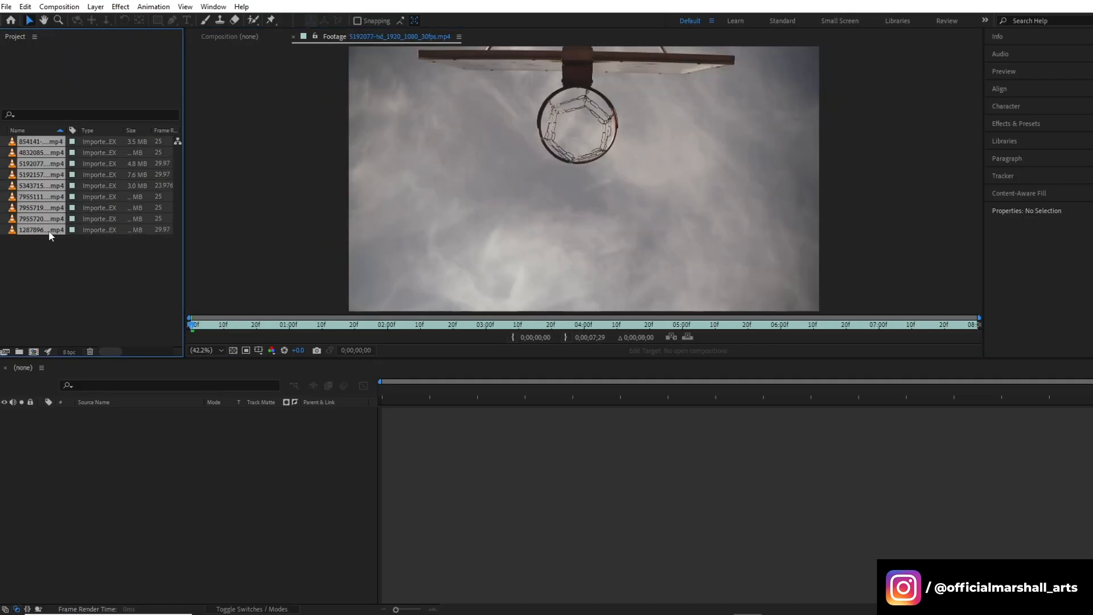
# Create Multiple Compositions from the selection so each clip gets its own composition.
pyautogui.click(36, 352)
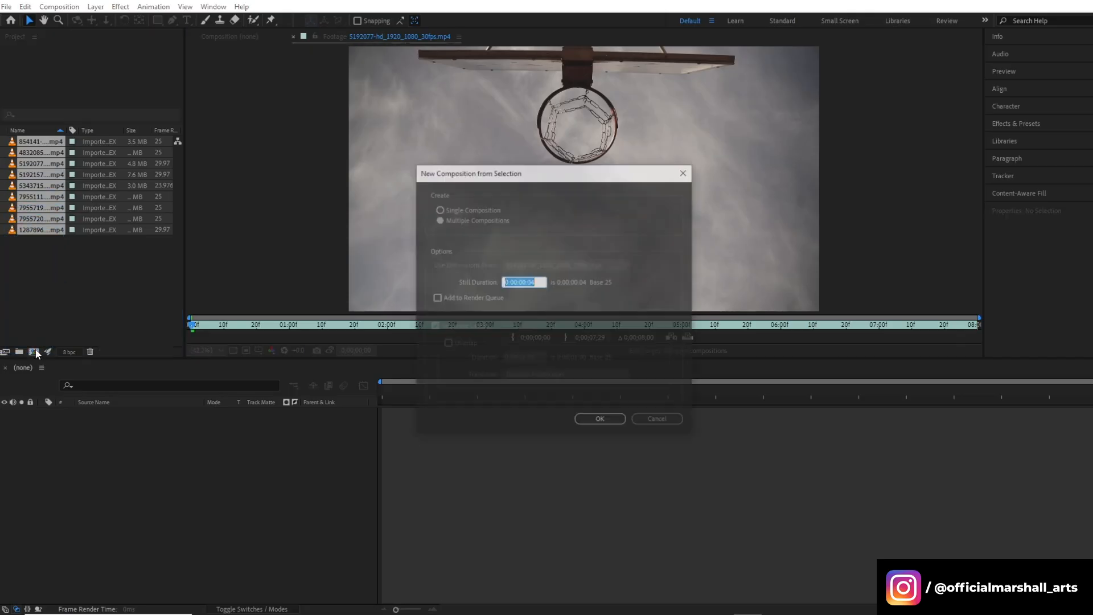
pyautogui.click(440, 220)
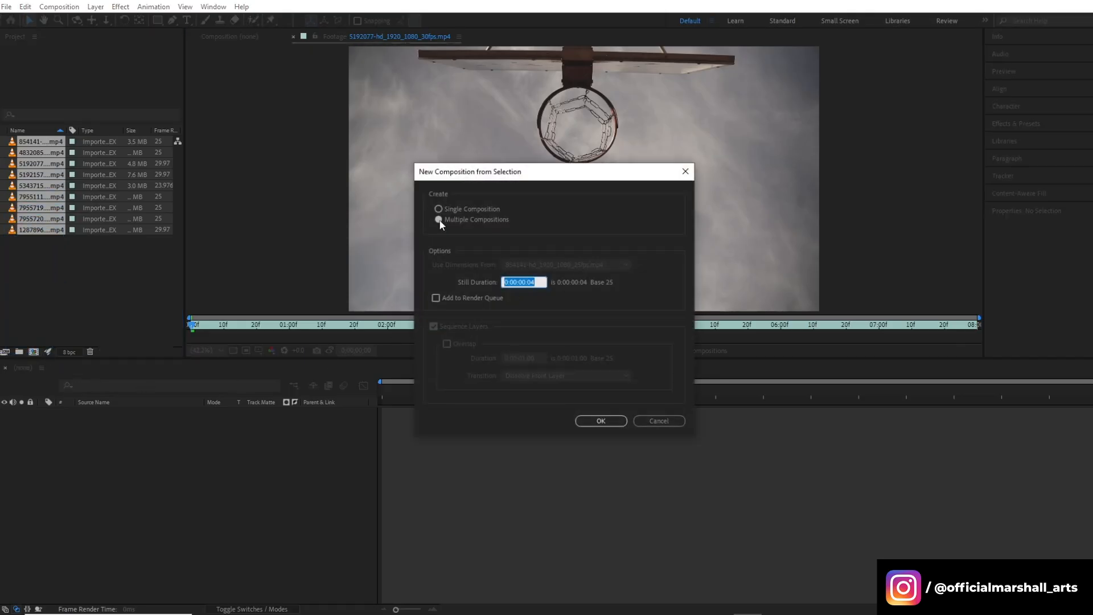
pyautogui.click(438, 220)
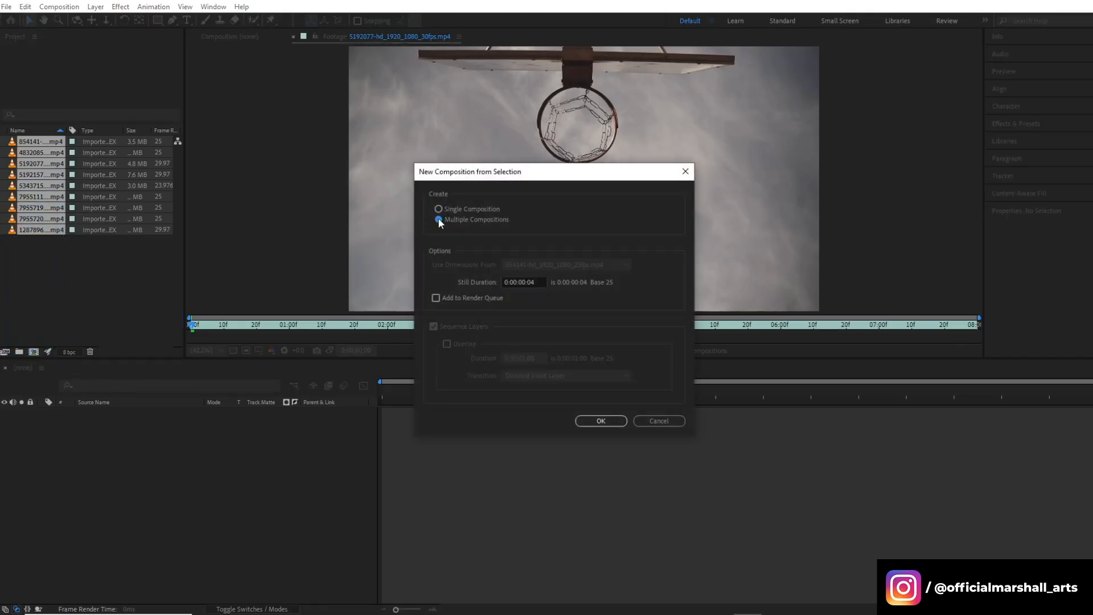
pyautogui.click(439, 220)
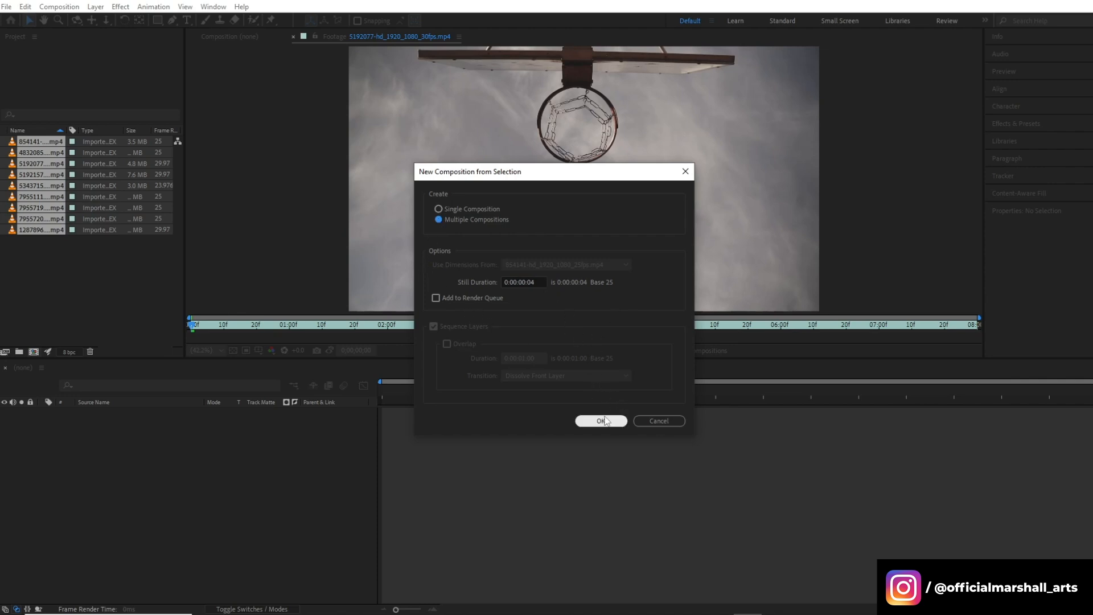
pyautogui.click(601, 420)
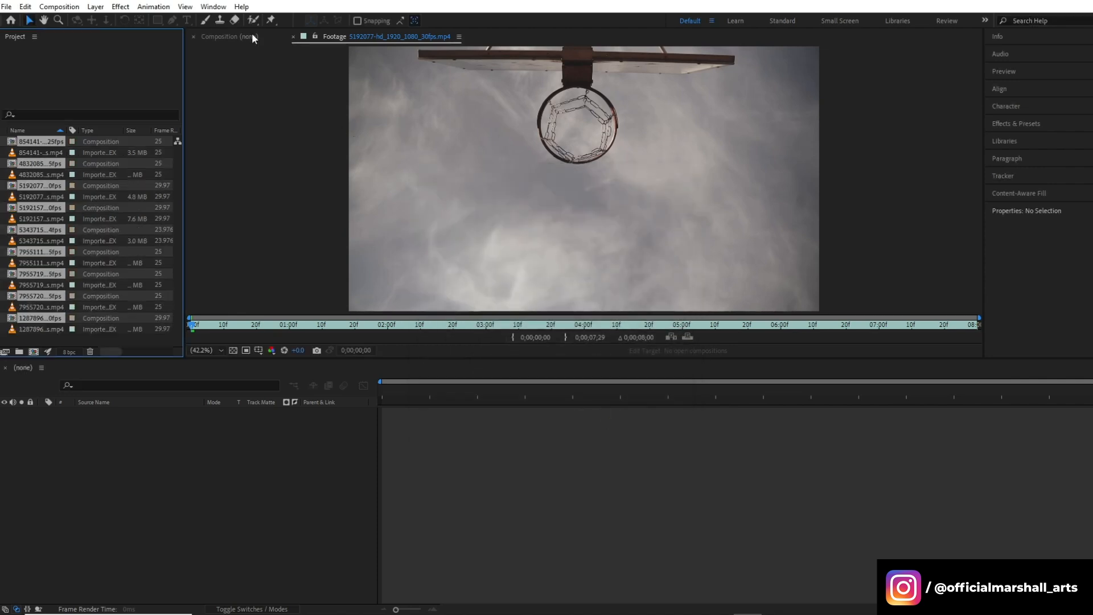
# Rename the classroom chairs composition to 'Main Comp' after checking a couple of comps.
pyautogui.doubleClick(39, 163)
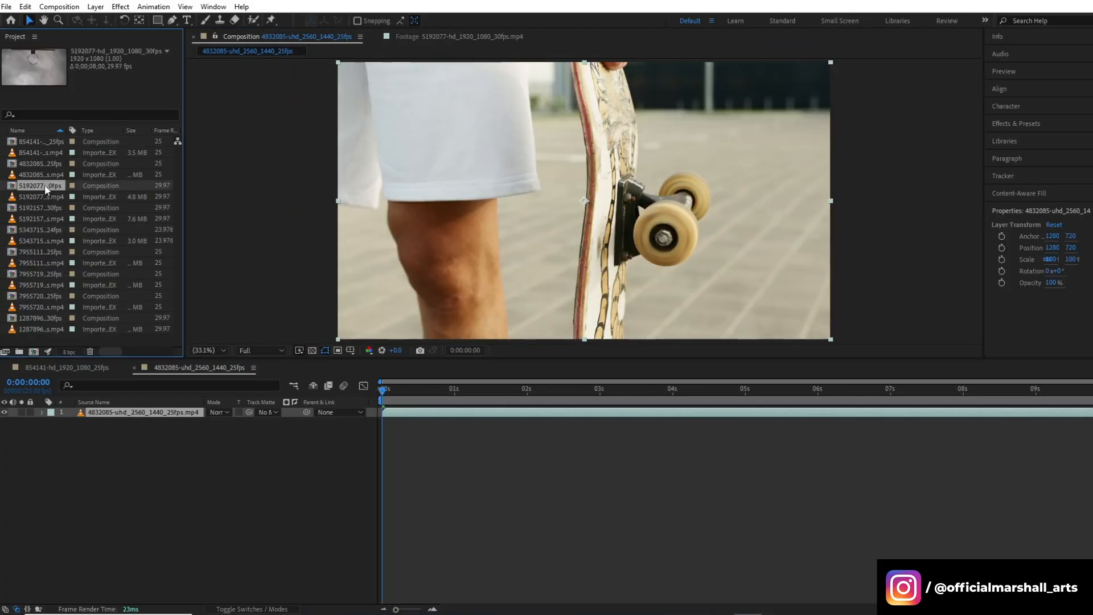
pyautogui.doubleClick(39, 241)
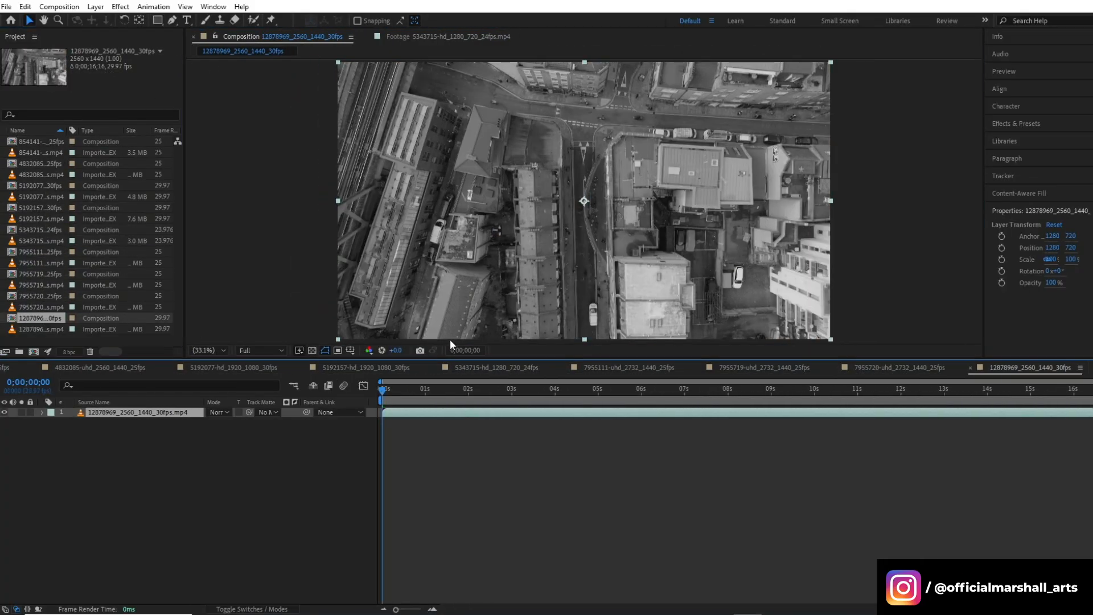
pyautogui.doubleClick(40, 273)
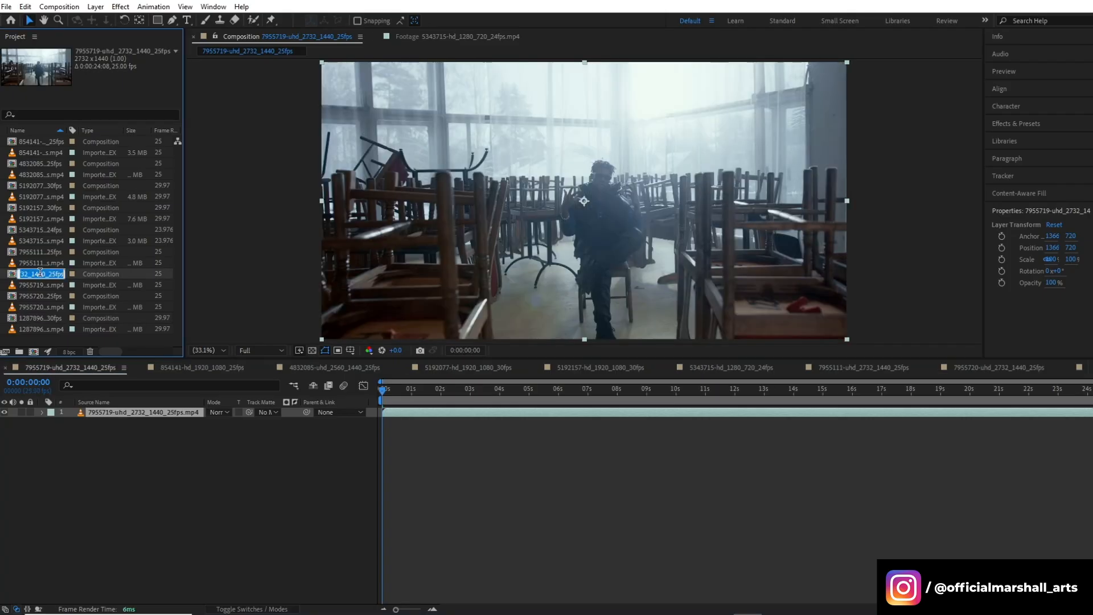
pyautogui.write('Main Comp')
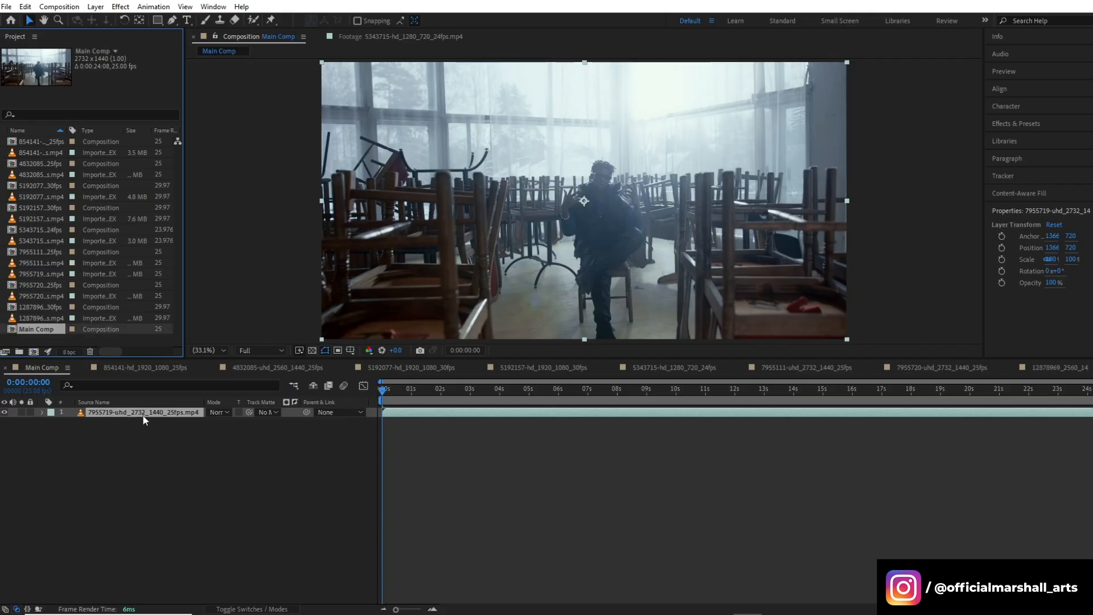
# Start renaming the aerial city composition as one of the Scene 1–8 comps.
pyautogui.click(39, 306)
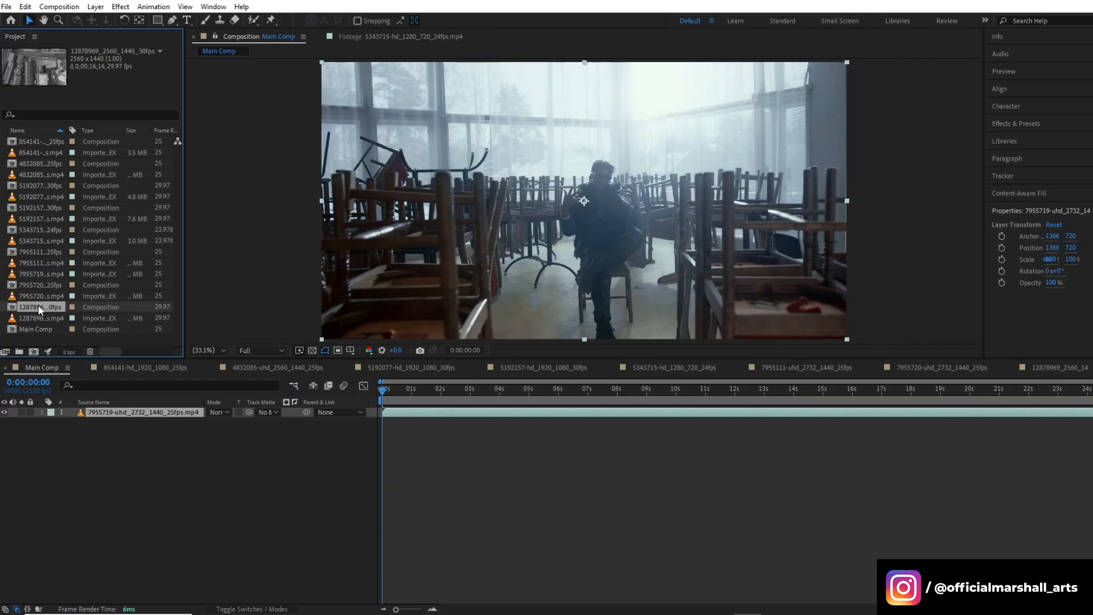
pyautogui.doubleClick(42, 285)
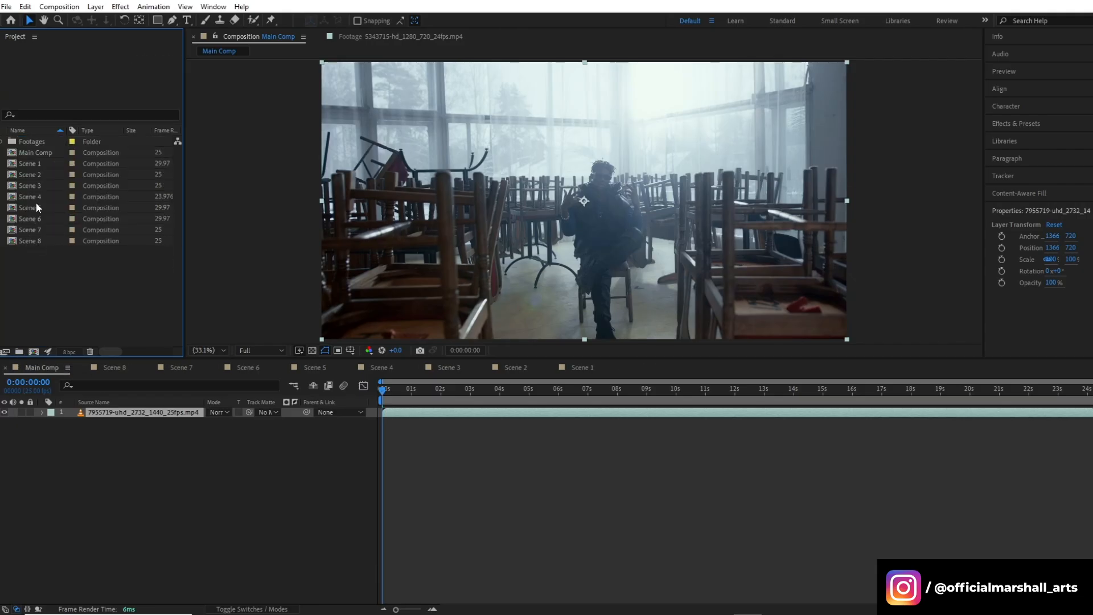
# Scrub Main Comp, check Scene 1 and Scene 4, then open the Scene 5 basketball-court composition.
pyautogui.click(463, 389)
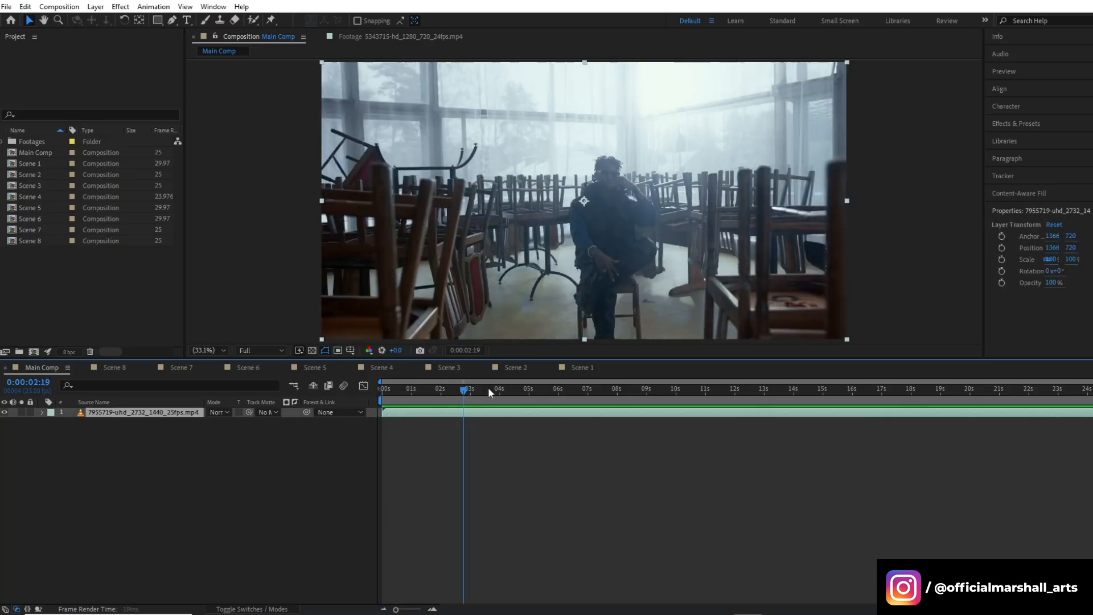
pyautogui.click(29, 163)
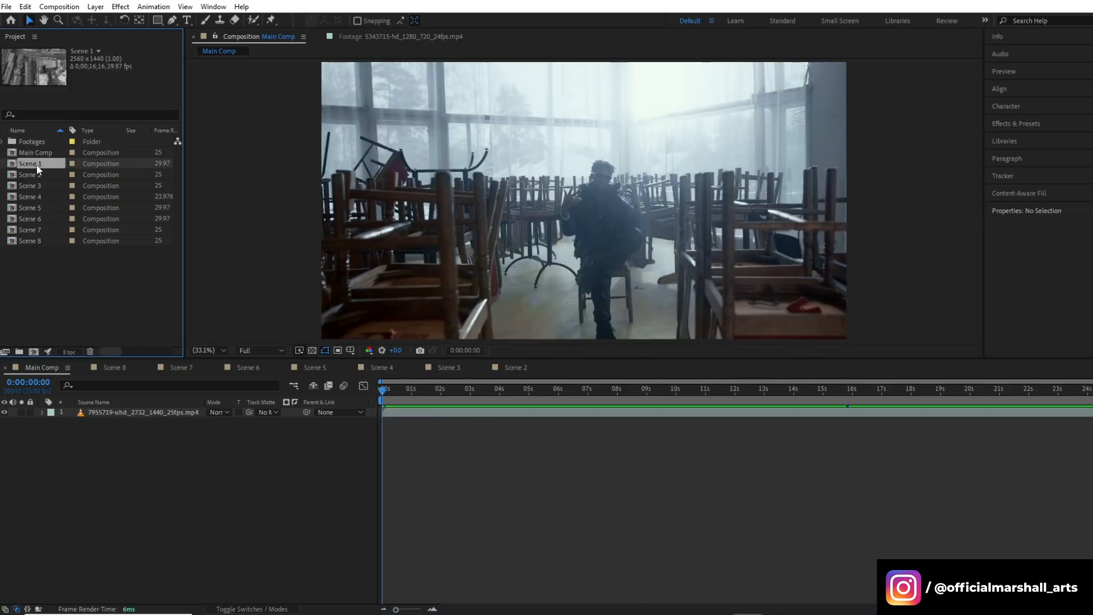
pyautogui.click(29, 196)
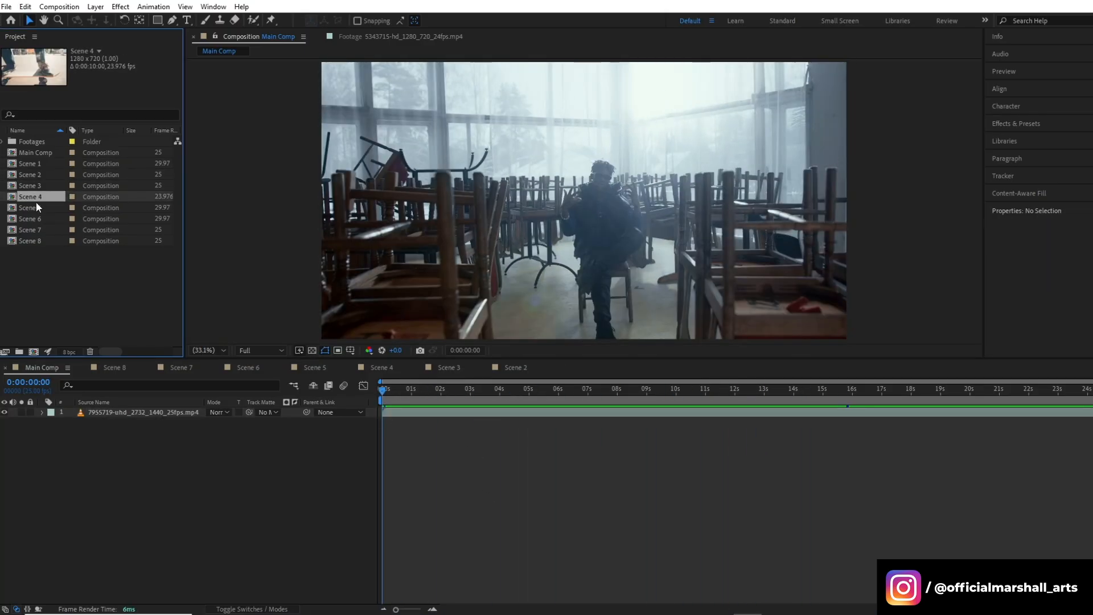
pyautogui.click(29, 208)
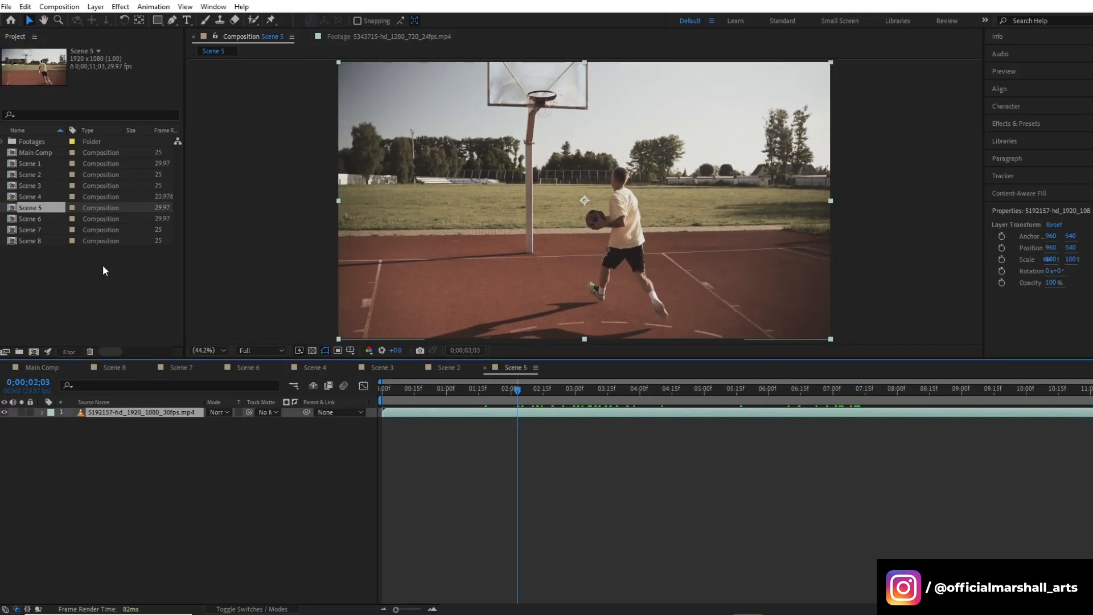
# Set Scene 5's composition size to a 1080 × 1080 square with aspect lock off.
pyautogui.click(30, 219)
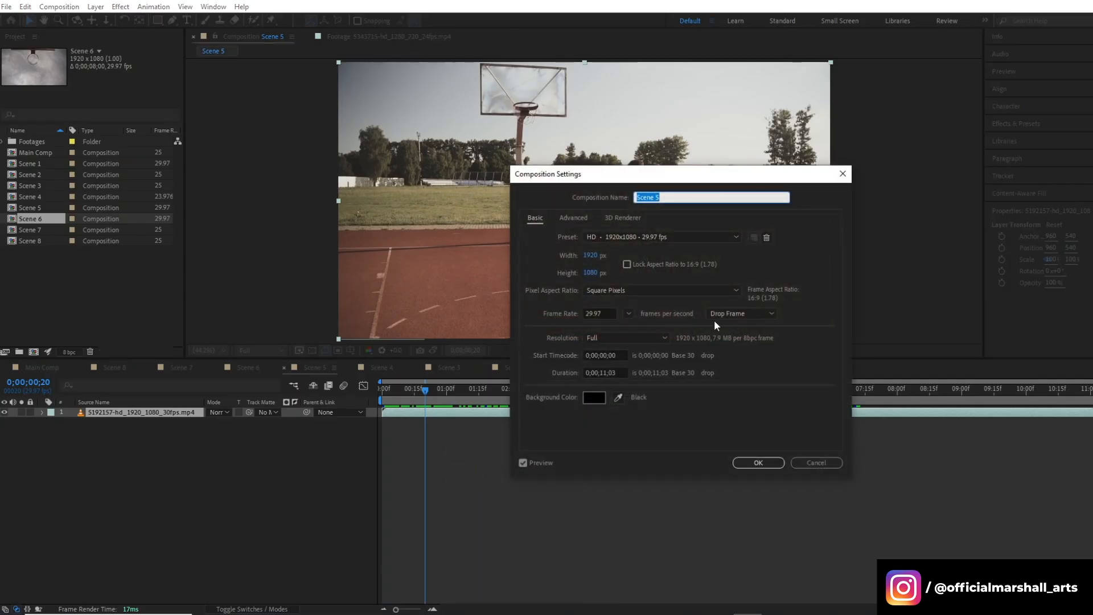
pyautogui.click(598, 255)
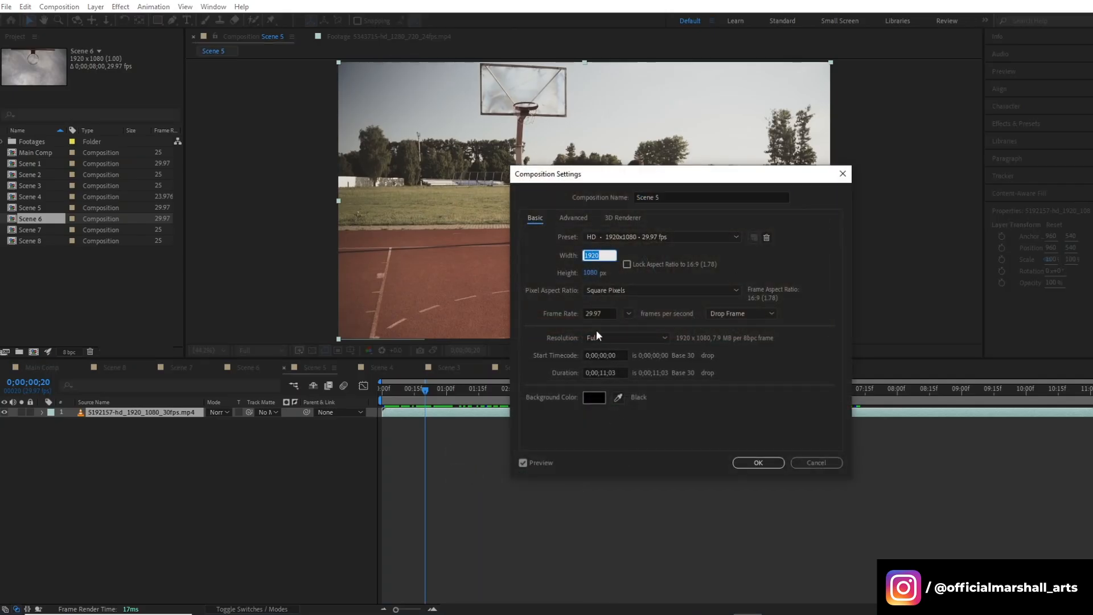
pyautogui.write('1080')
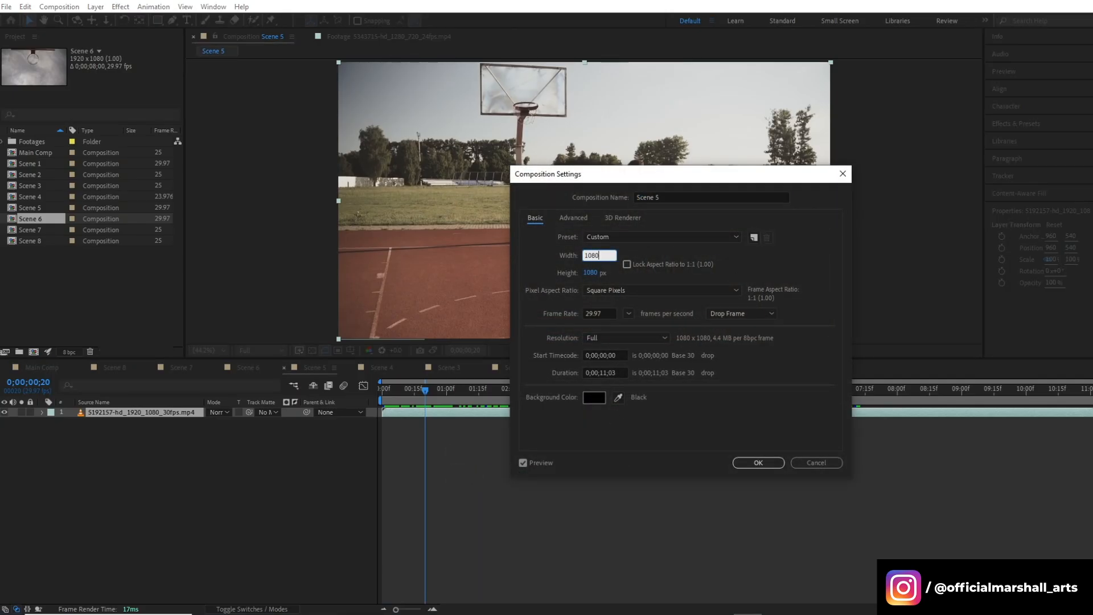
pyautogui.click(758, 462)
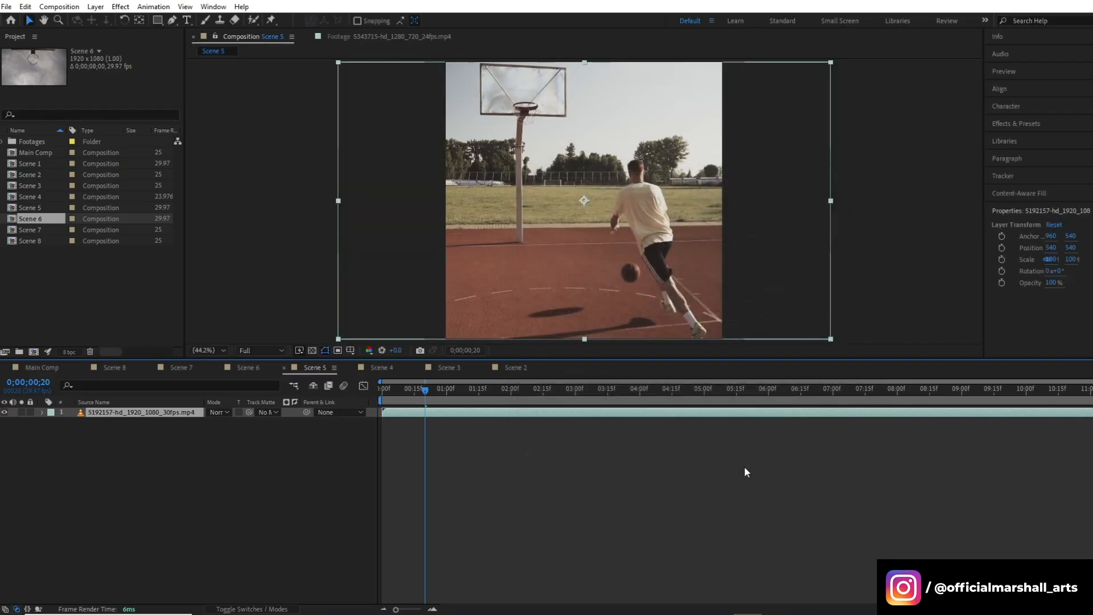
pyautogui.moveTo(584, 202)
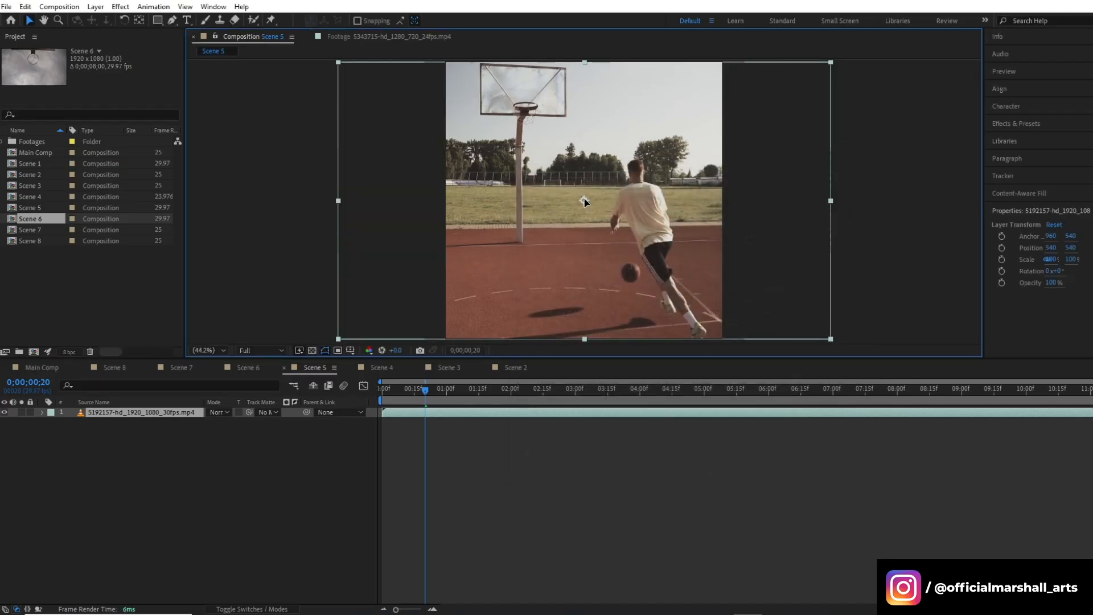
# Check the cropped Scene 5 shot later in time and return to the Main Comp timeline.
pyautogui.click(570, 389)
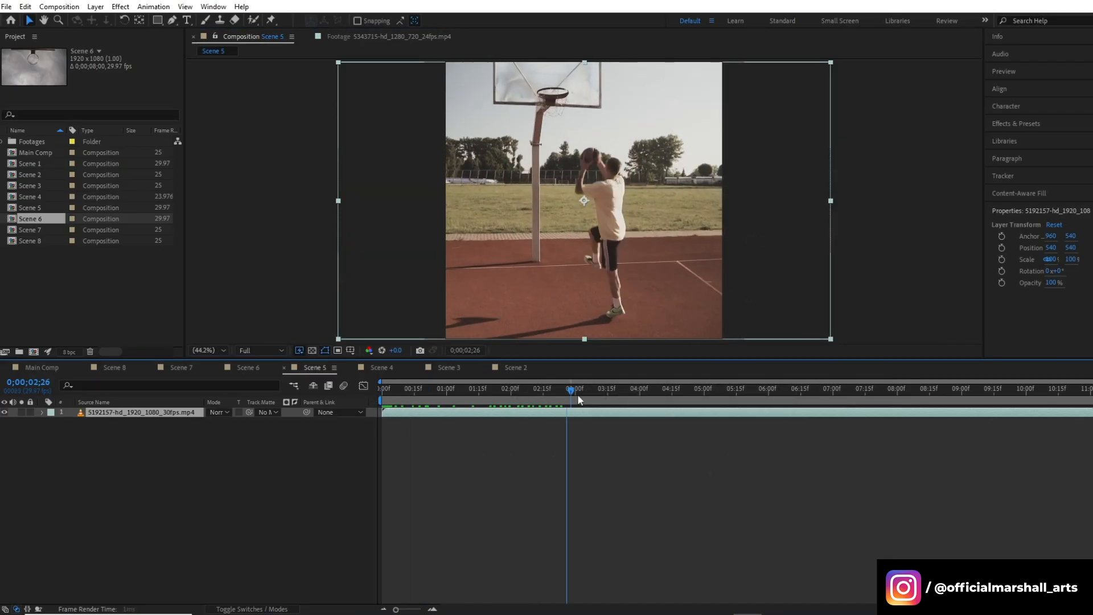
pyautogui.click(43, 368)
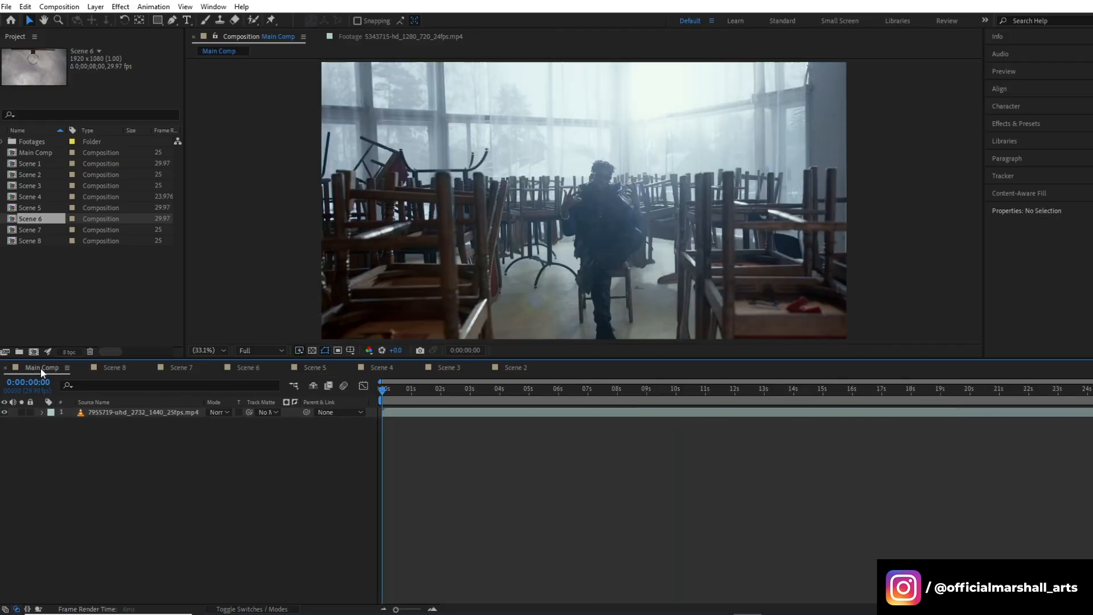
# Add Scene 5 to Main Comp and preview the collage timing around five to six seconds.
pyautogui.click(29, 207)
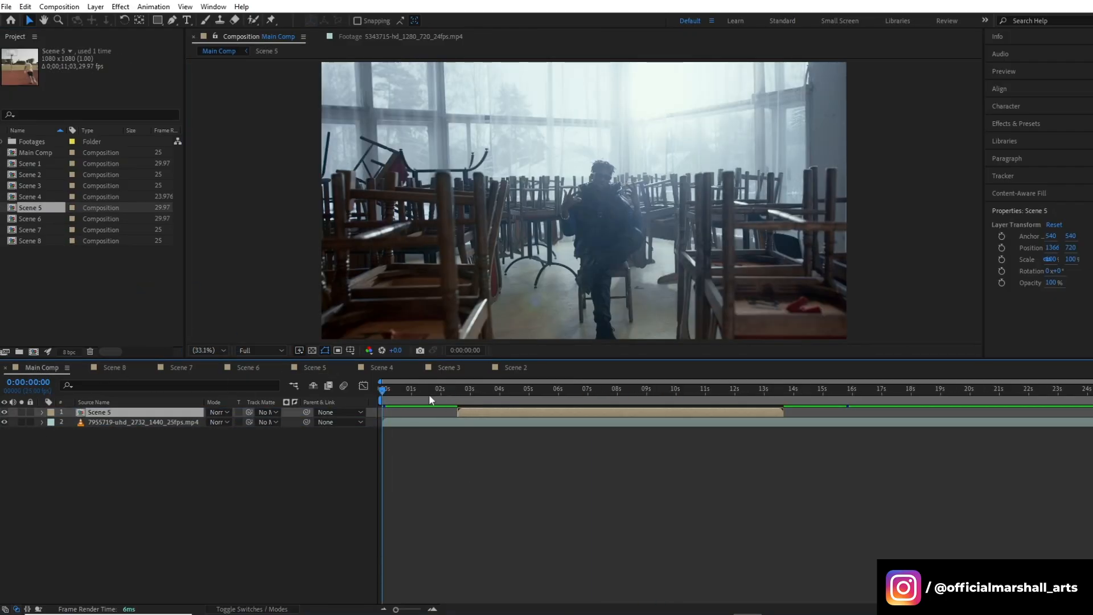
pyautogui.click(492, 388)
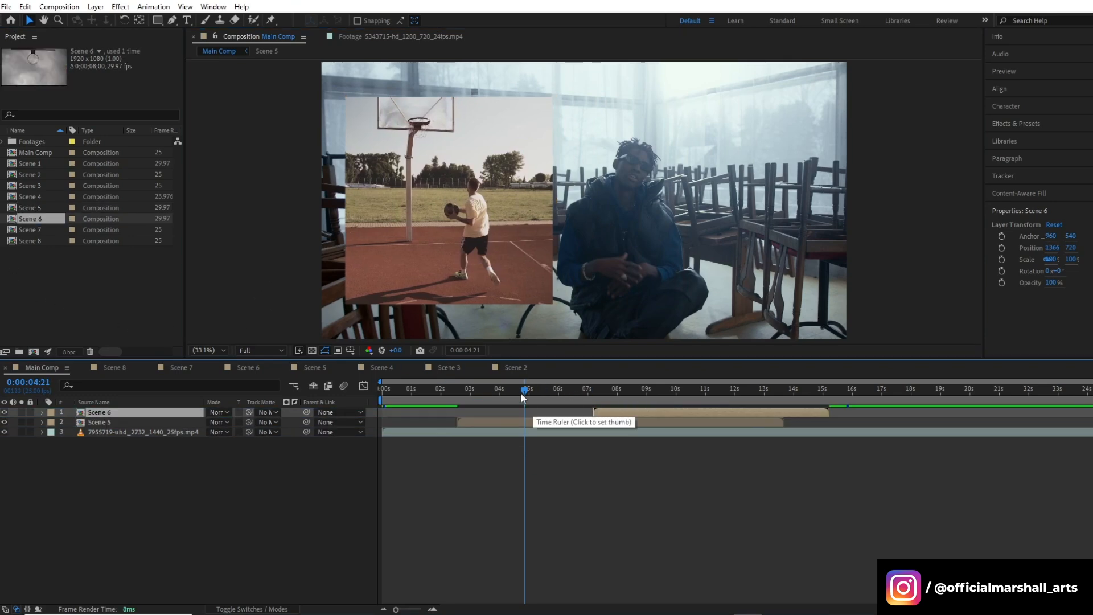
pyautogui.click(568, 389)
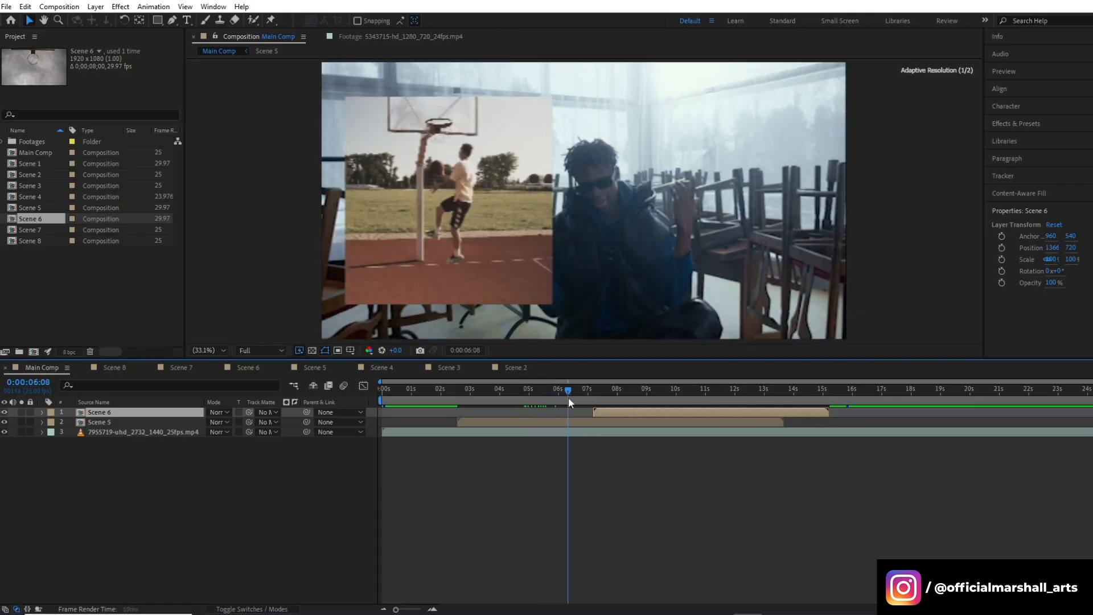
pyautogui.moveTo(569, 389); pyautogui.dragTo(580, 389)
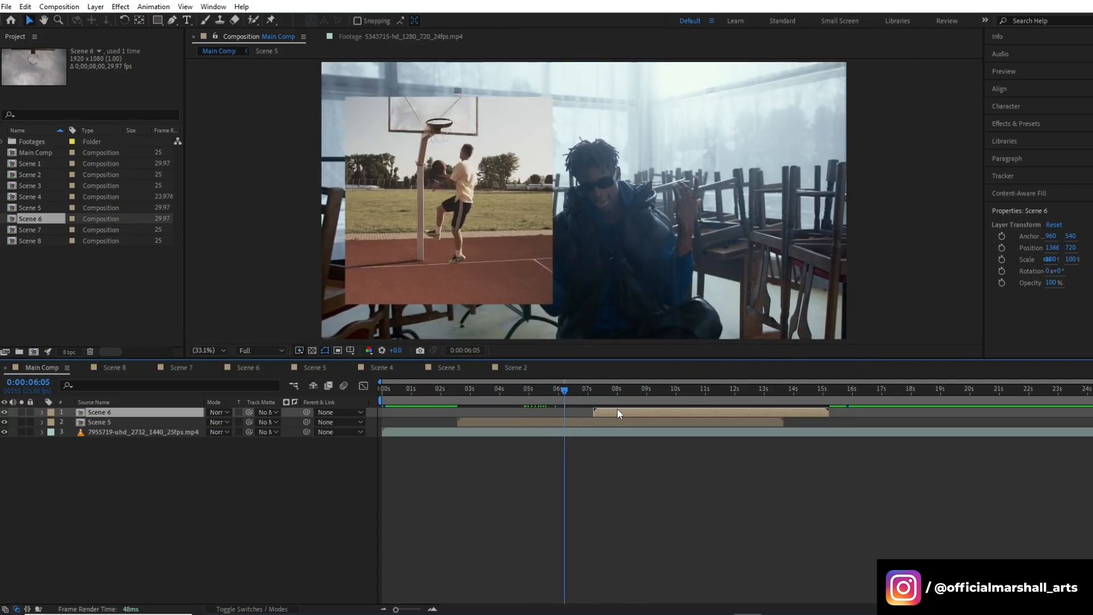
# Slide the Scene 6 layer to start a little earlier and bring up its composition settings.
pyautogui.click(497, 388)
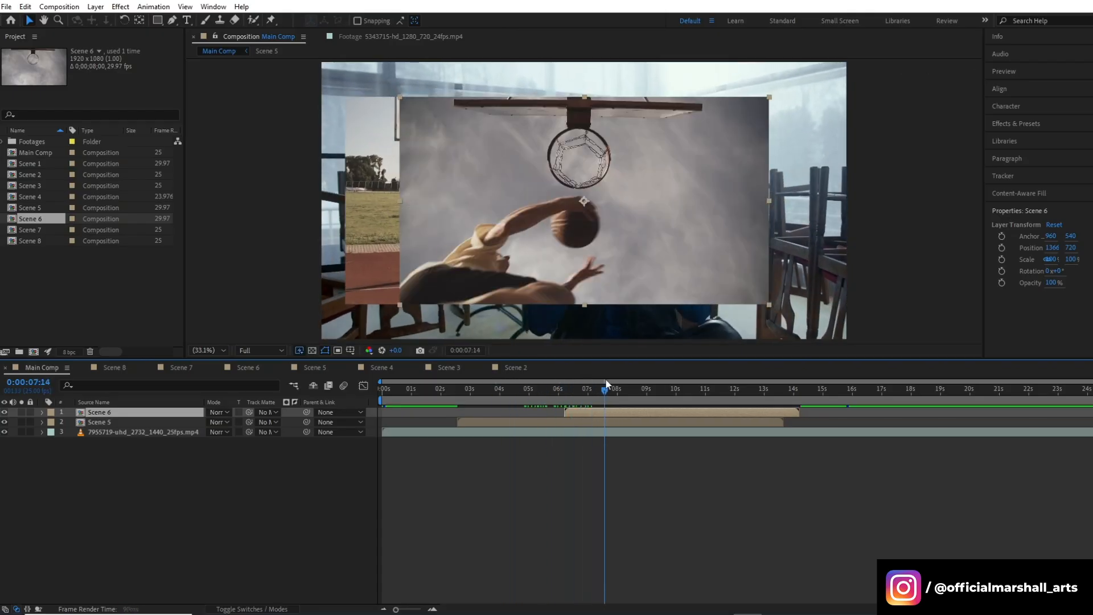
pyautogui.moveTo(604, 388); pyautogui.dragTo(613, 388)
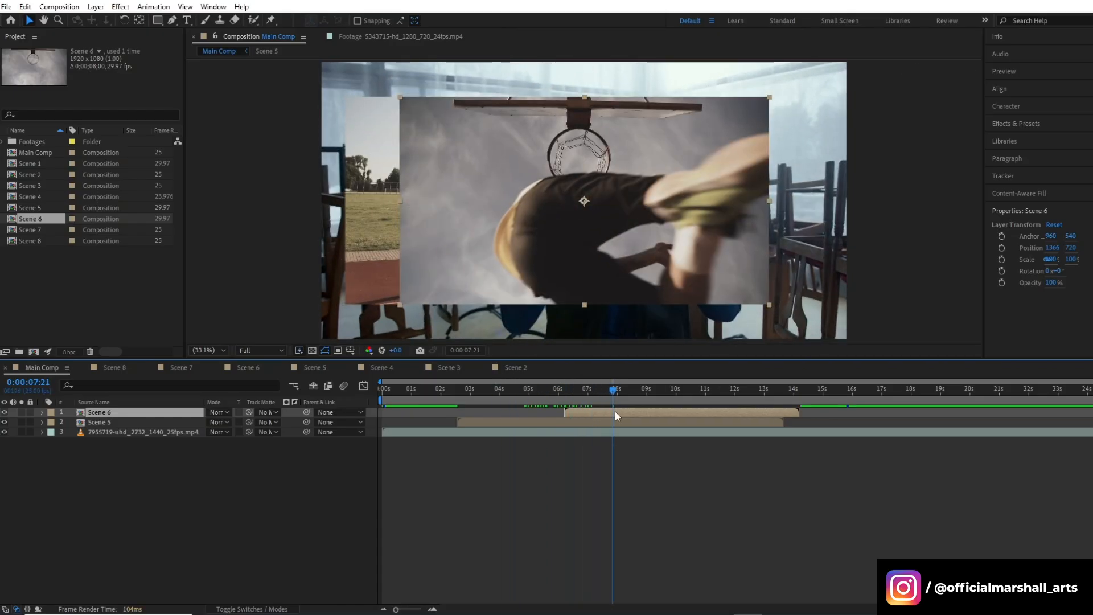
pyautogui.click(570, 483)
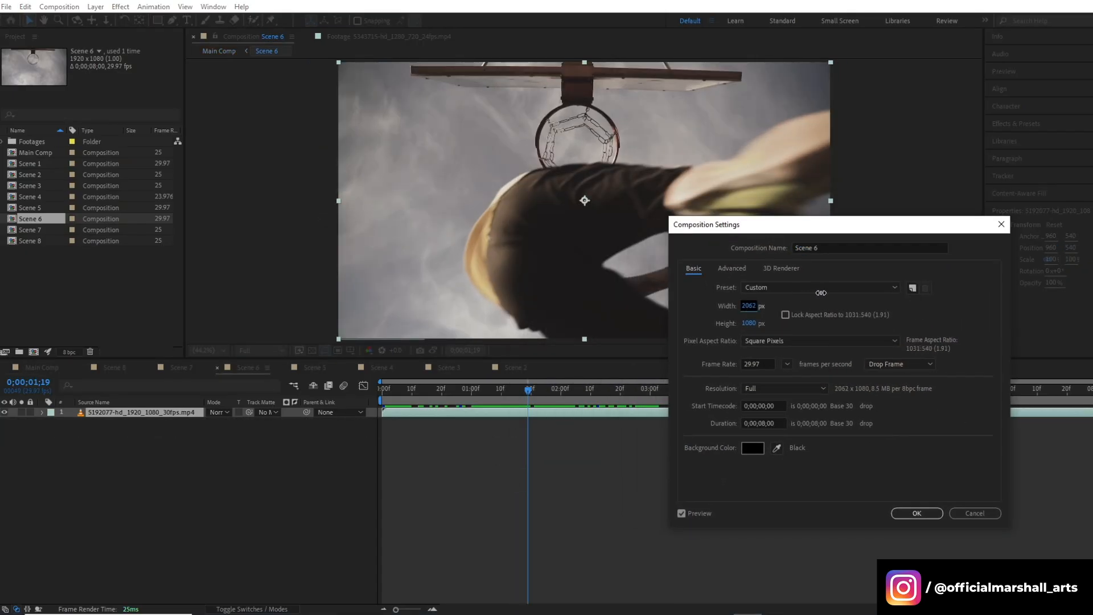
# Enter Scene 6's composition size as width 1617 and height 768 (correcting 797 to 768).
pyautogui.write('1617')
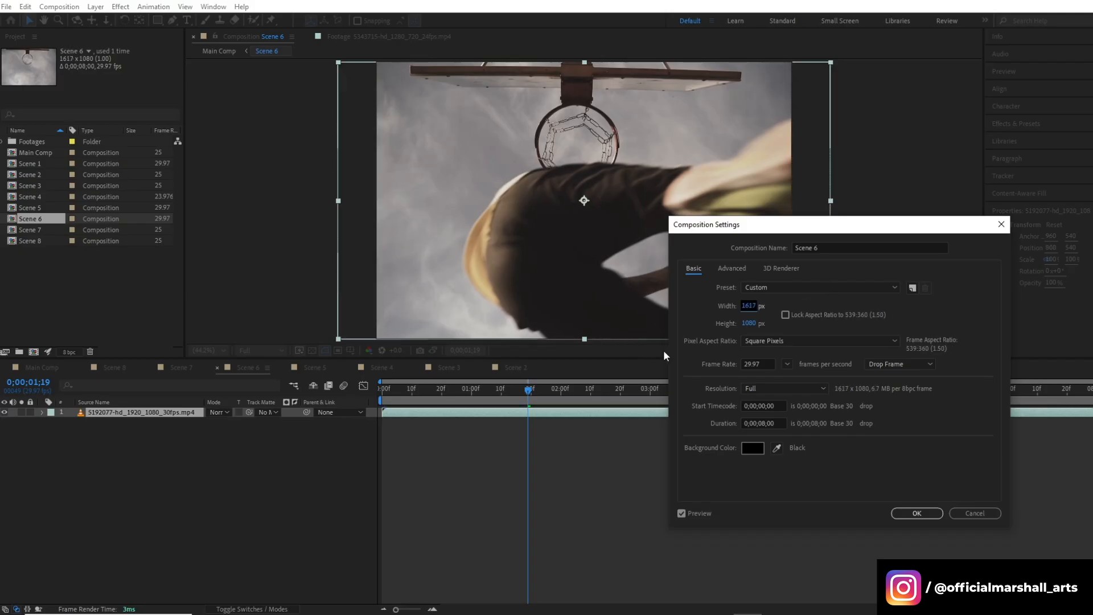
pyautogui.write('797')
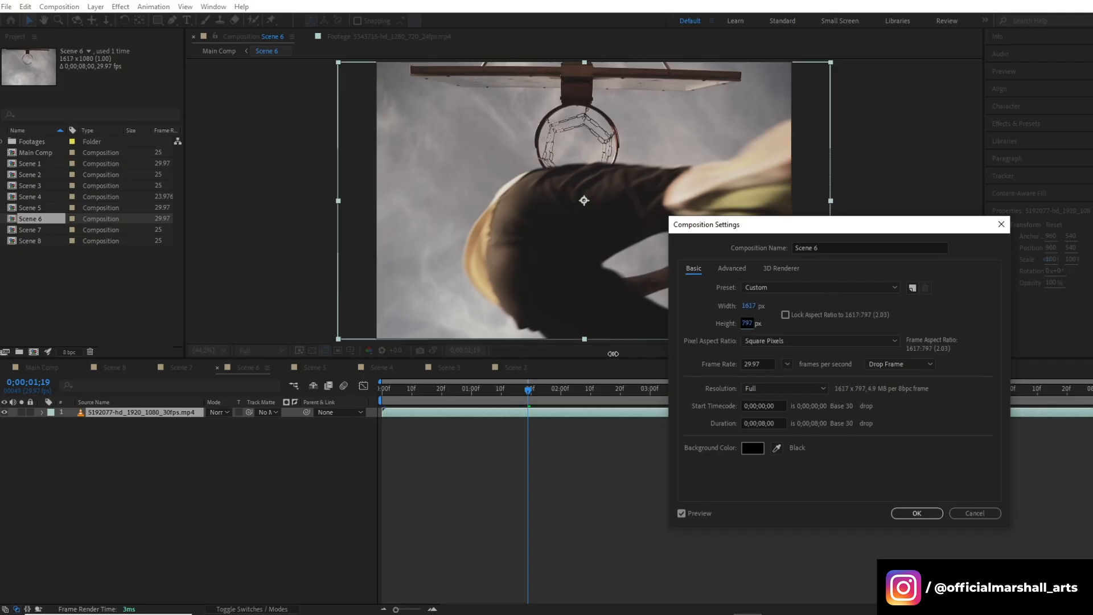
pyautogui.write('768')
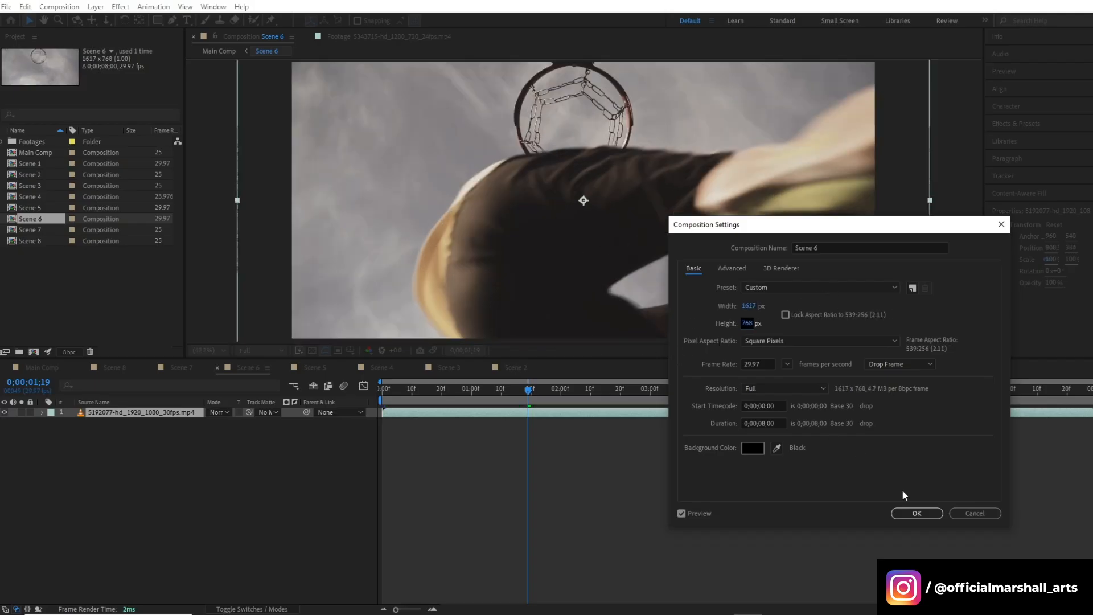
# Confirm Scene 6 at 1617 × 768, place it lower-right in Main Comp and time it to enter near 5s.
pyautogui.click(916, 514)
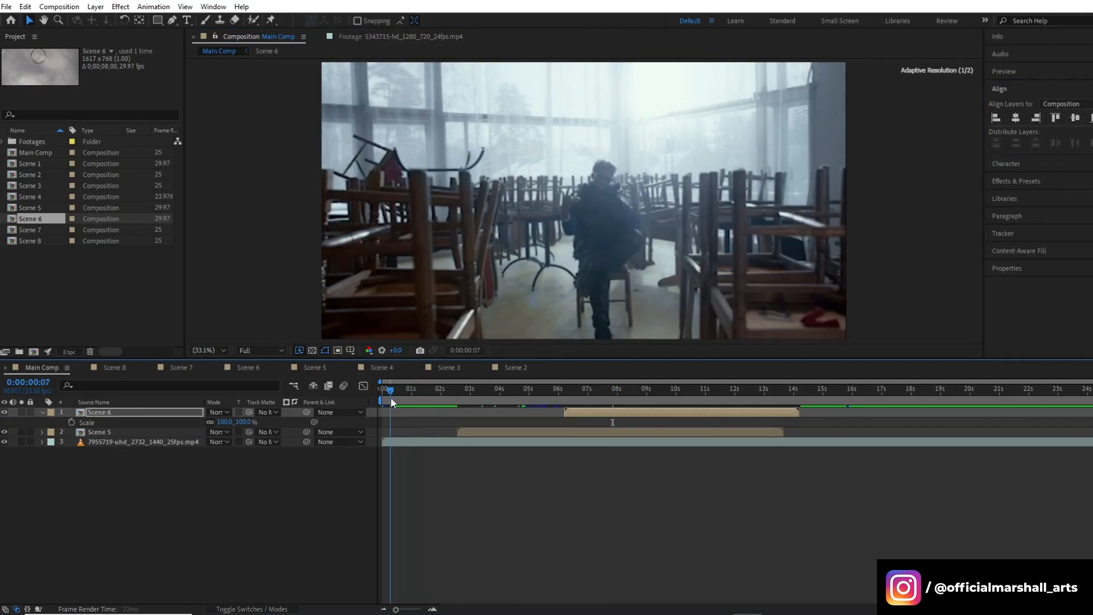
pyautogui.click(433, 389)
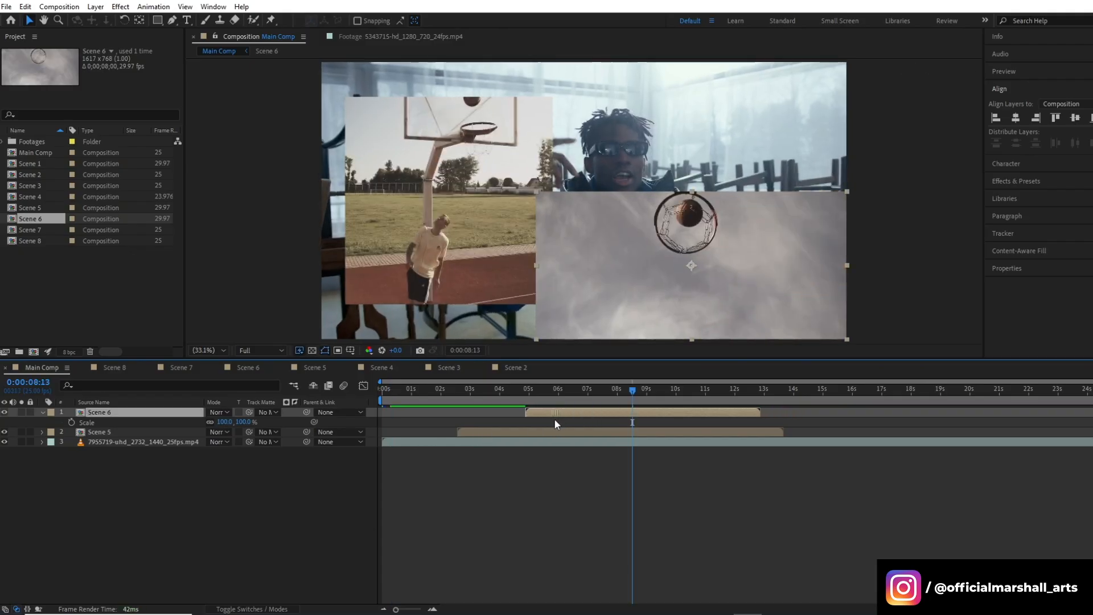
pyautogui.click(498, 388)
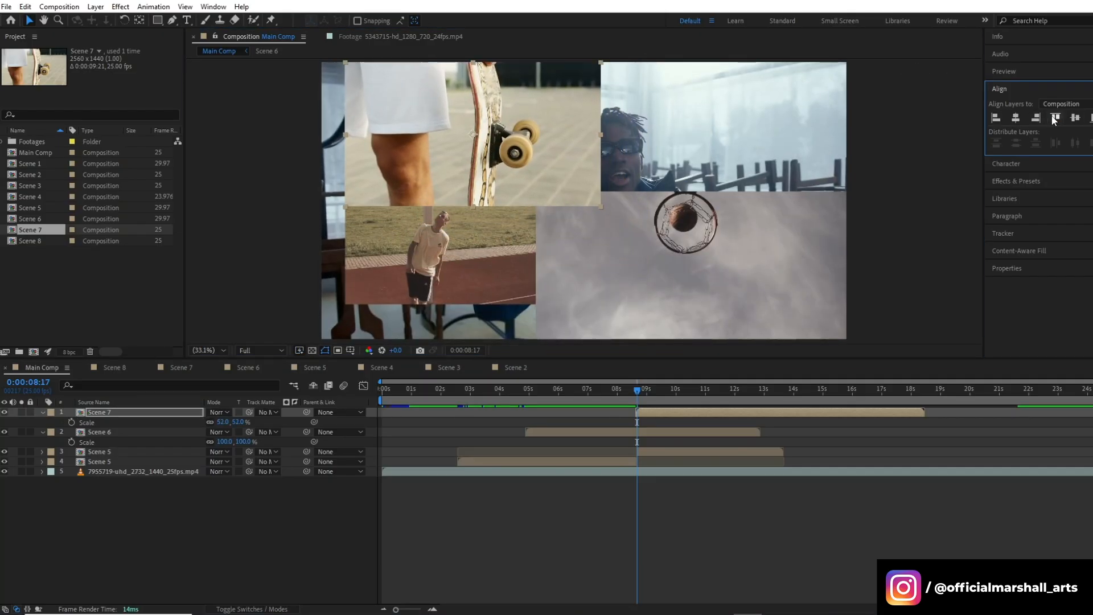
# Align Scene 7 to the top of the collage at 52% scale, time it after Scene 6, and pick the next scene comp.
pyautogui.click(577, 389)
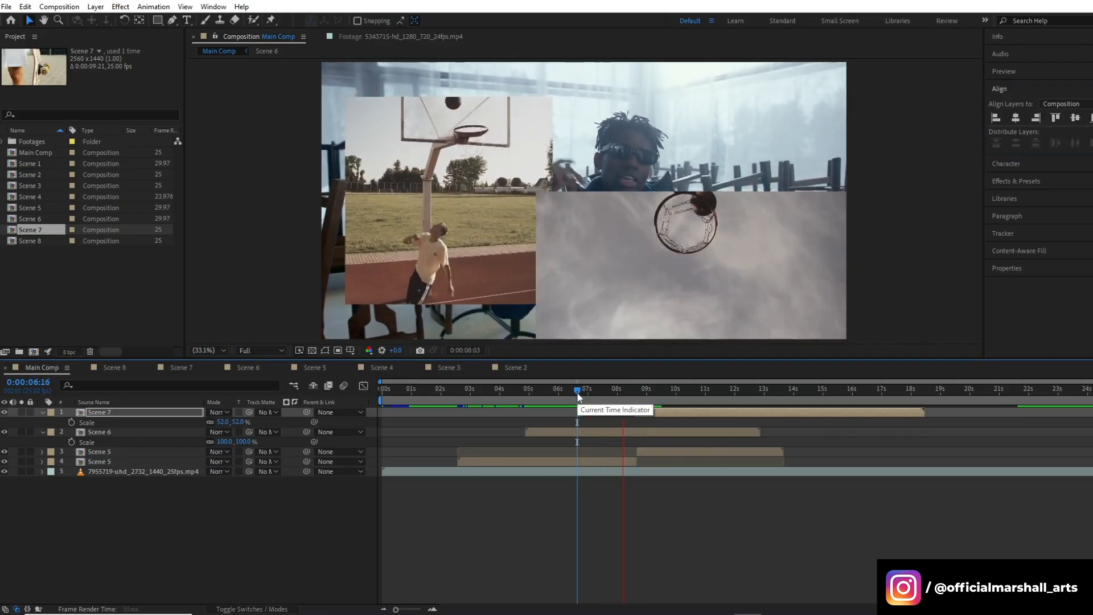
pyautogui.moveTo(578, 388); pyautogui.dragTo(675, 388)
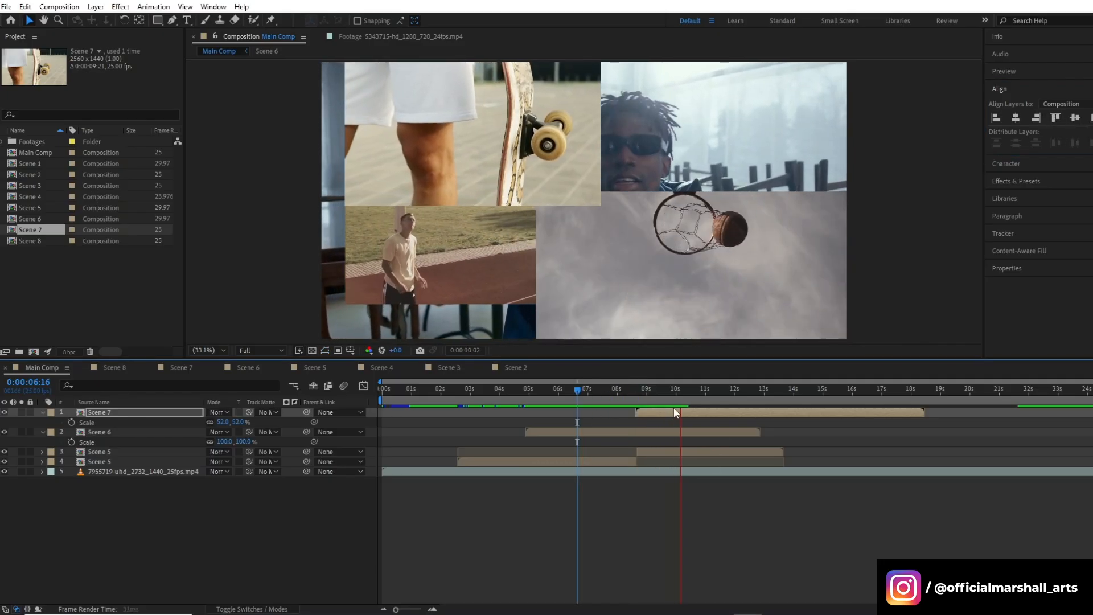
pyautogui.click(691, 389)
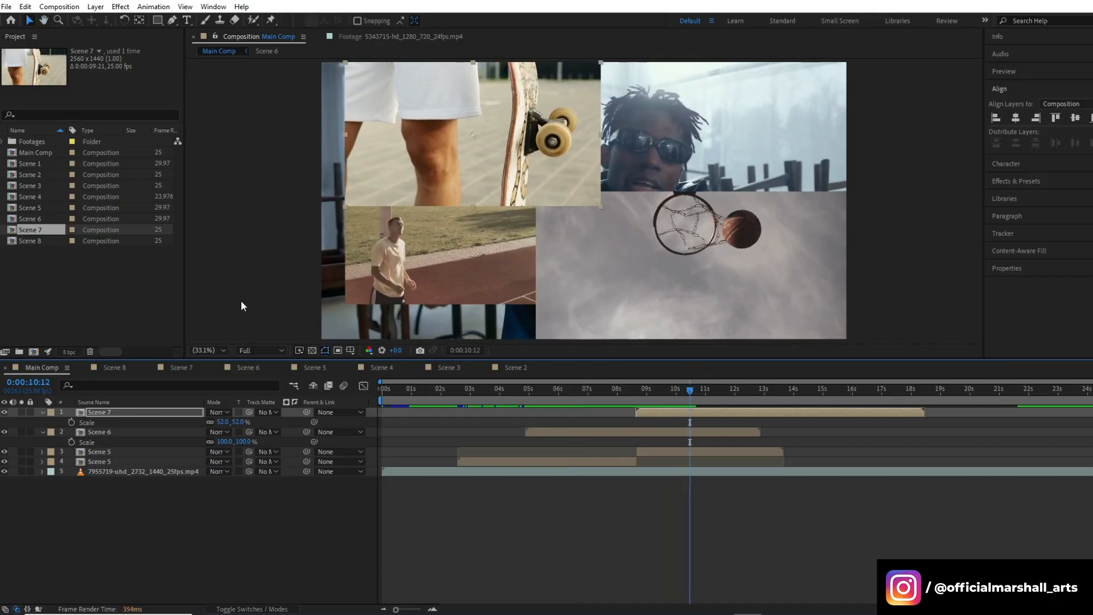
pyautogui.click(32, 207)
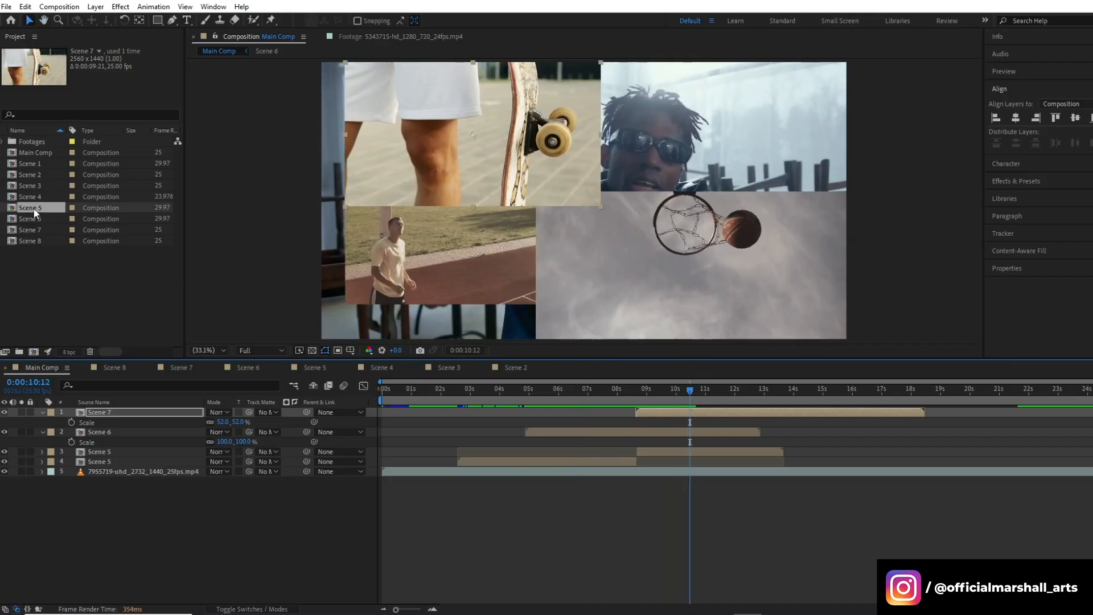
pyautogui.click(32, 197)
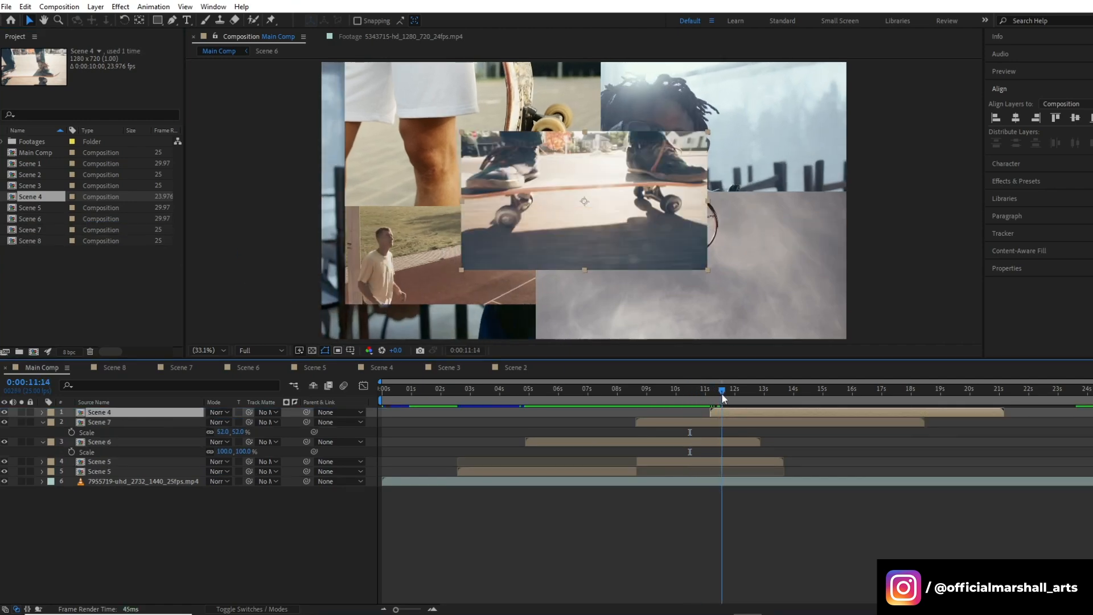
# Preview Scene 4 appearing around eleven seconds in the centre, then choose the next scene comps to add.
pyautogui.moveTo(722, 389); pyautogui.dragTo(778, 389)
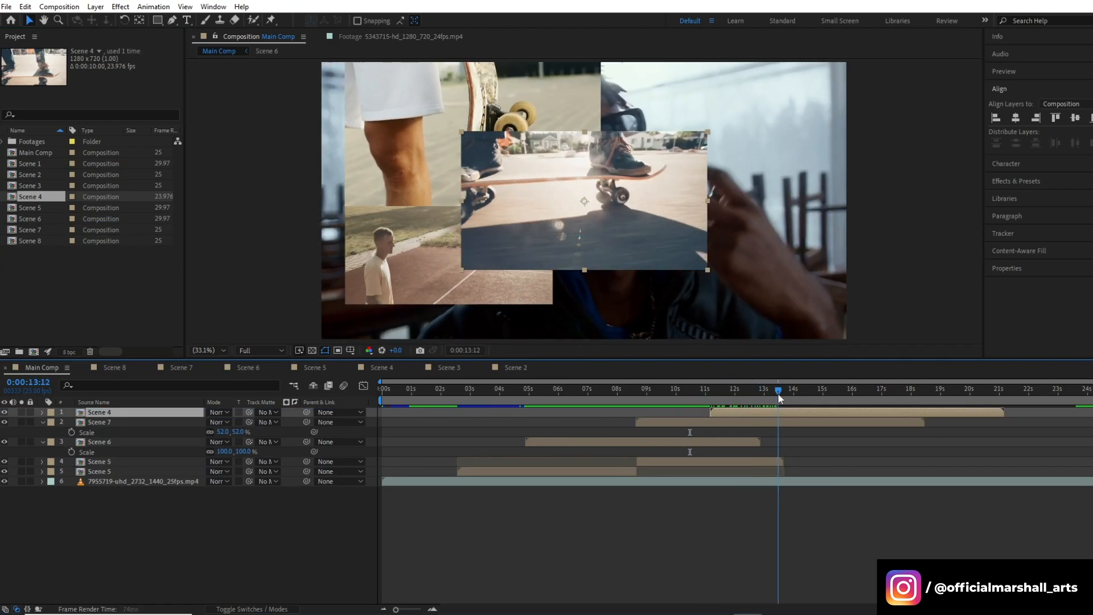
pyautogui.click(680, 388)
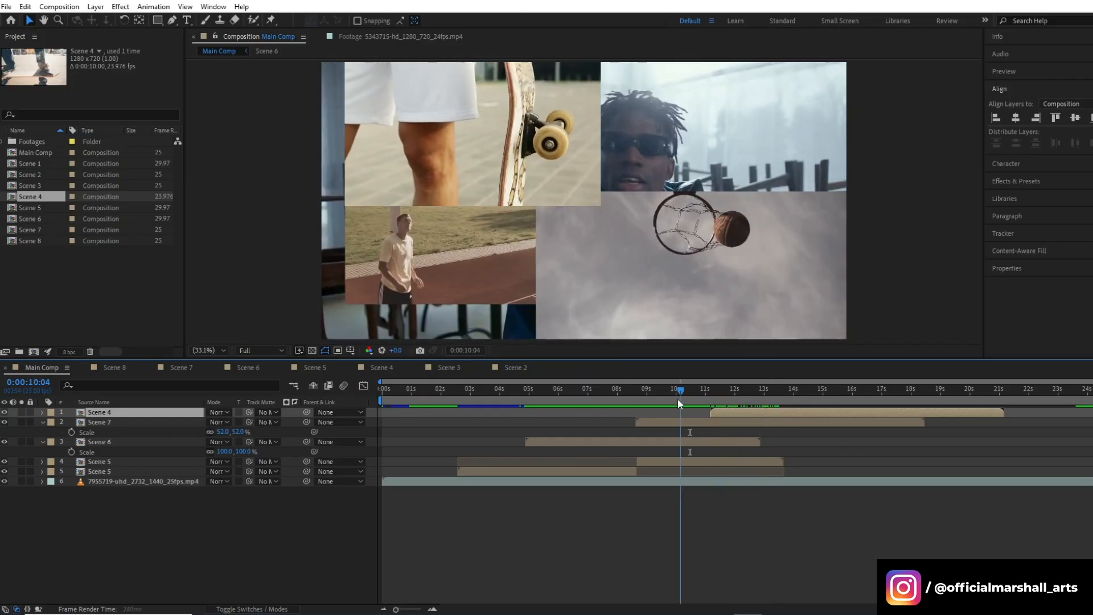
pyautogui.click(557, 389)
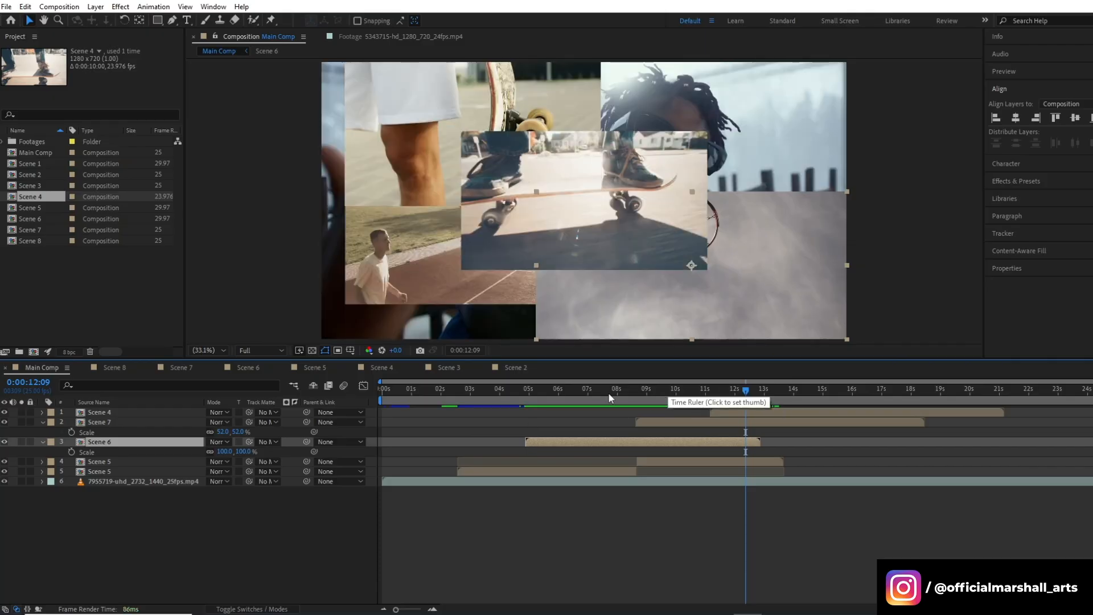
pyautogui.click(725, 388)
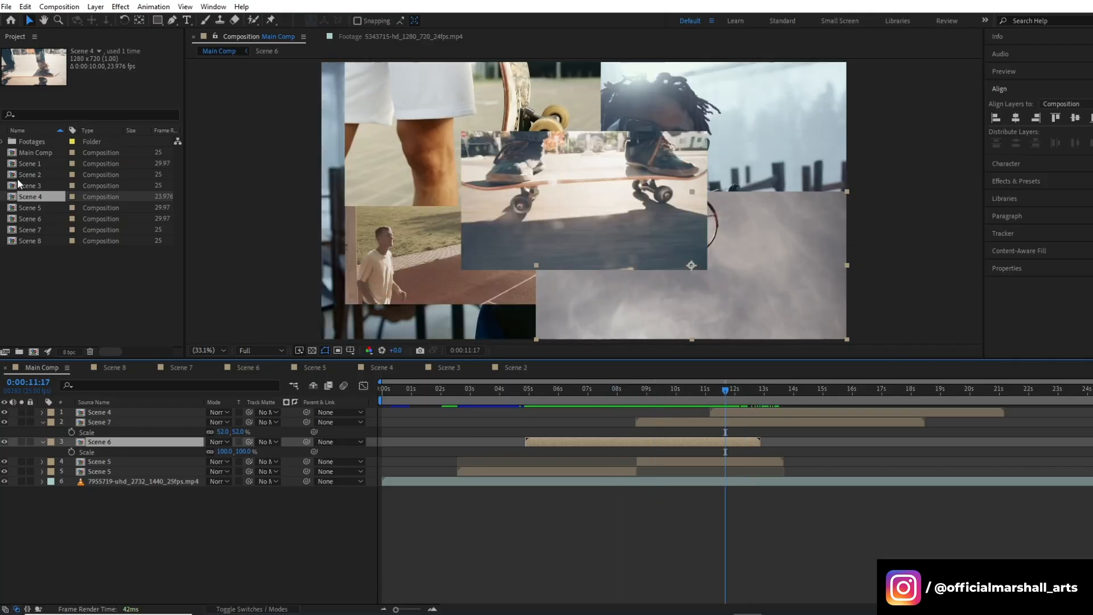
pyautogui.click(32, 163)
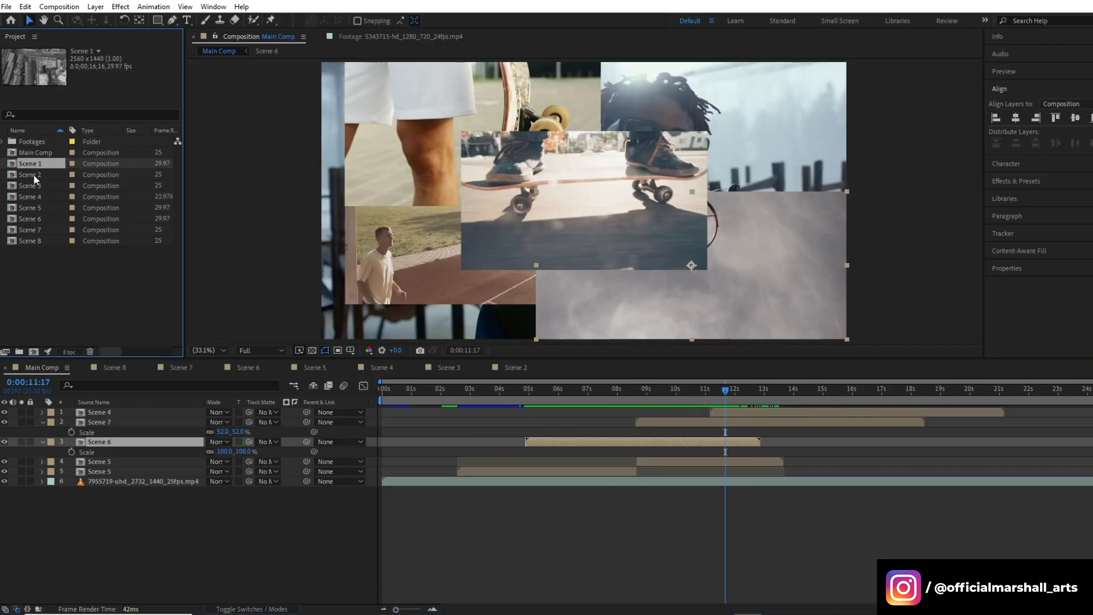
pyautogui.click(29, 240)
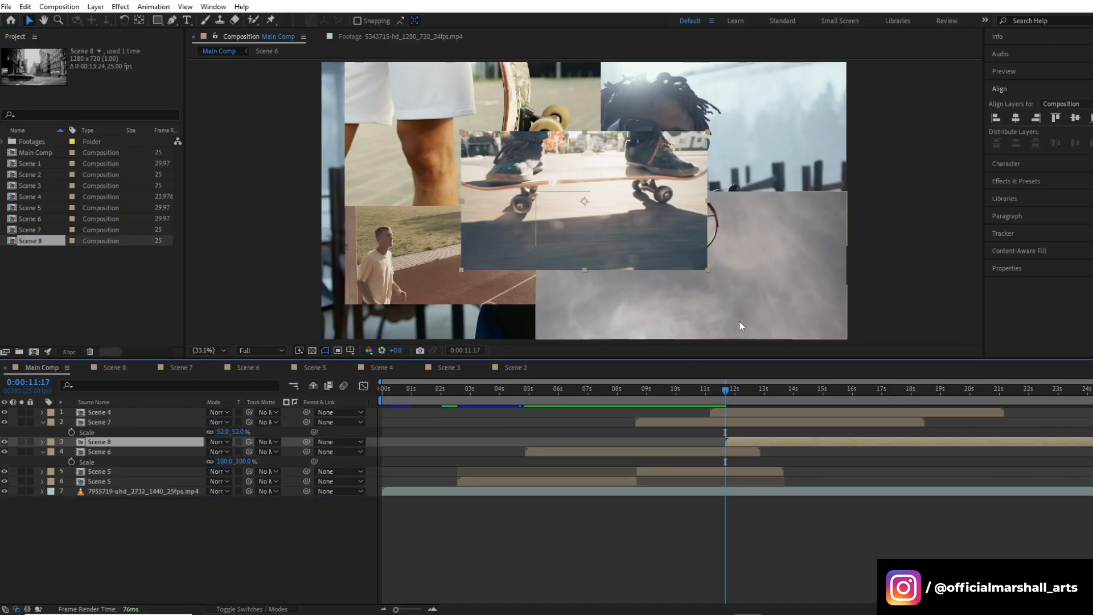
# Place Scene 8 at 124% scale in the collage's lower-right, starting around 13 seconds.
pyautogui.click(752, 388)
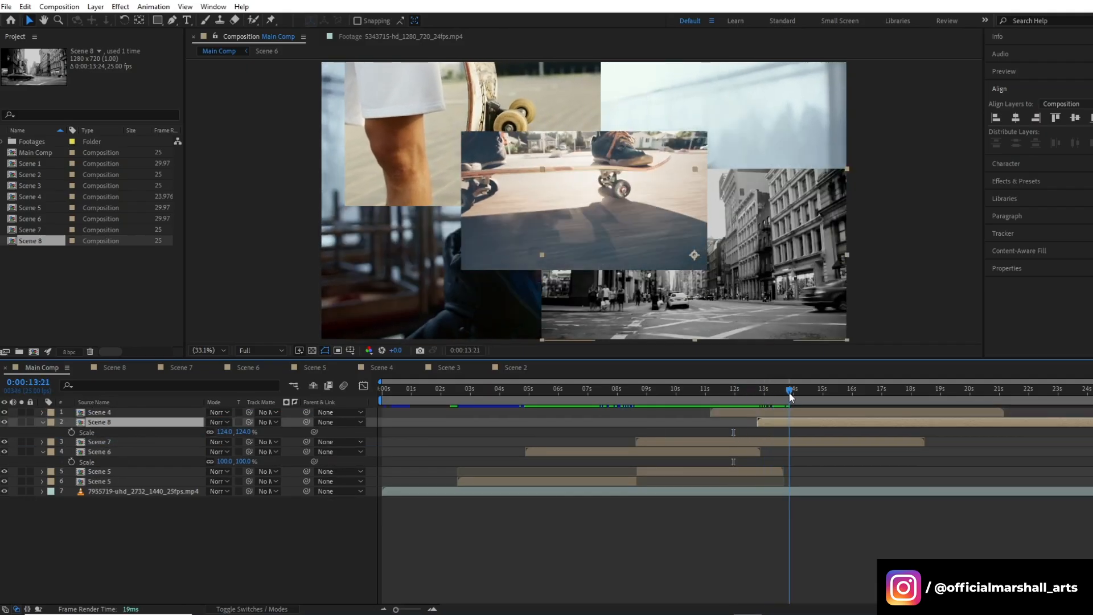
pyautogui.click(484, 389)
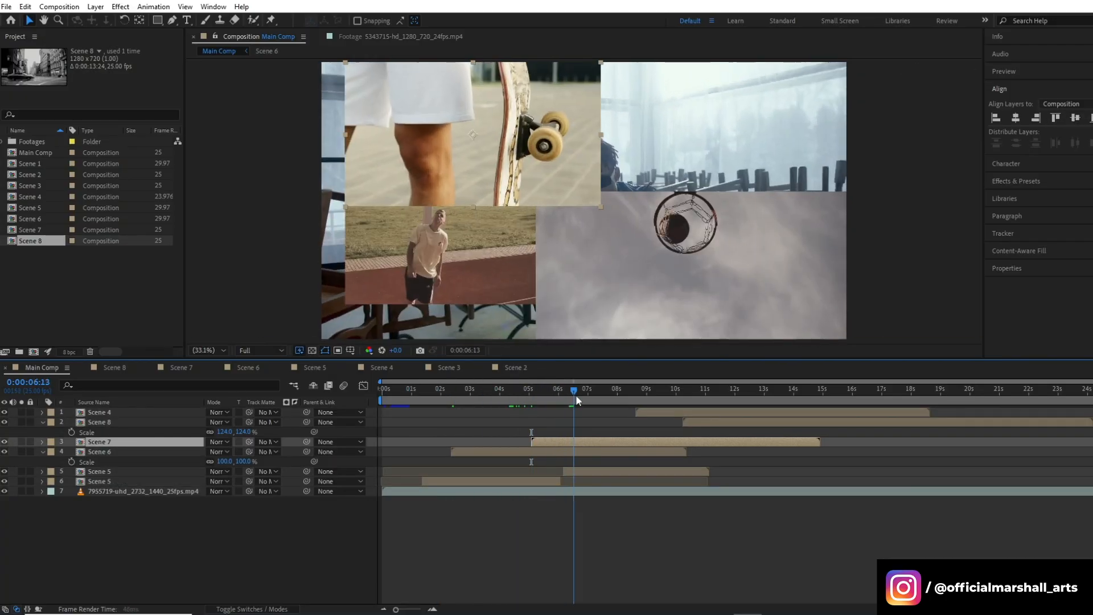
# Tighten the scene layers' staggered starts and review the collage between six and eight seconds.
pyautogui.click(503, 388)
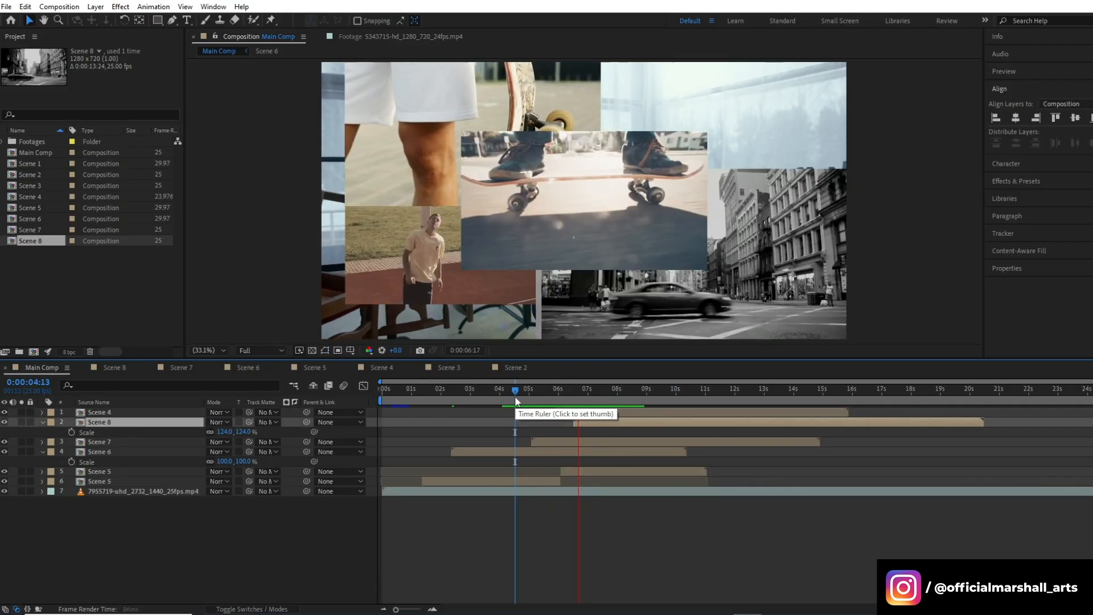
pyautogui.click(602, 388)
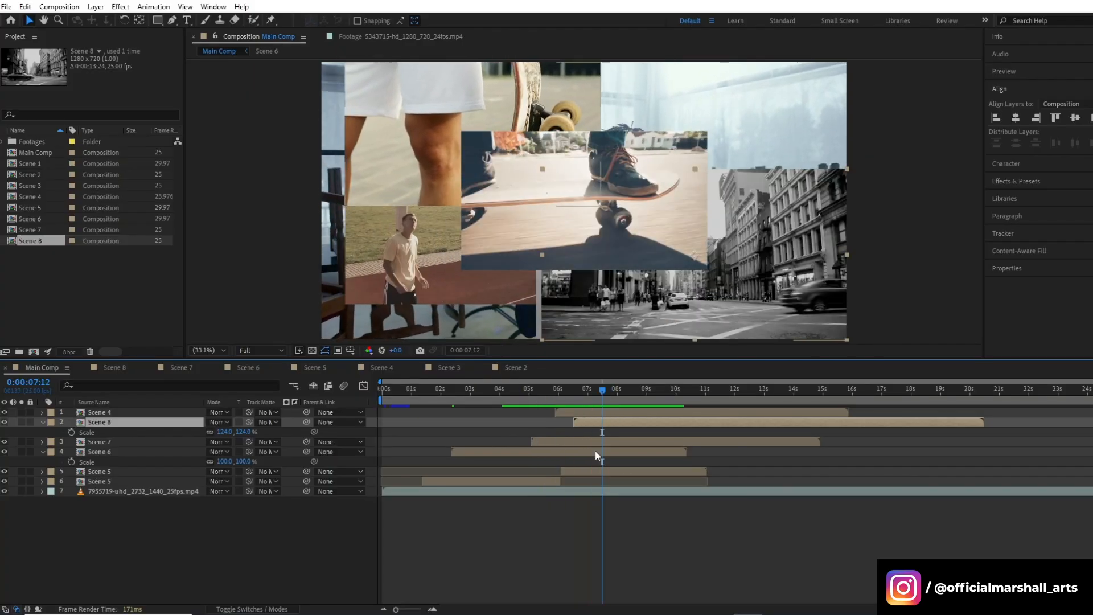
pyautogui.click(614, 388)
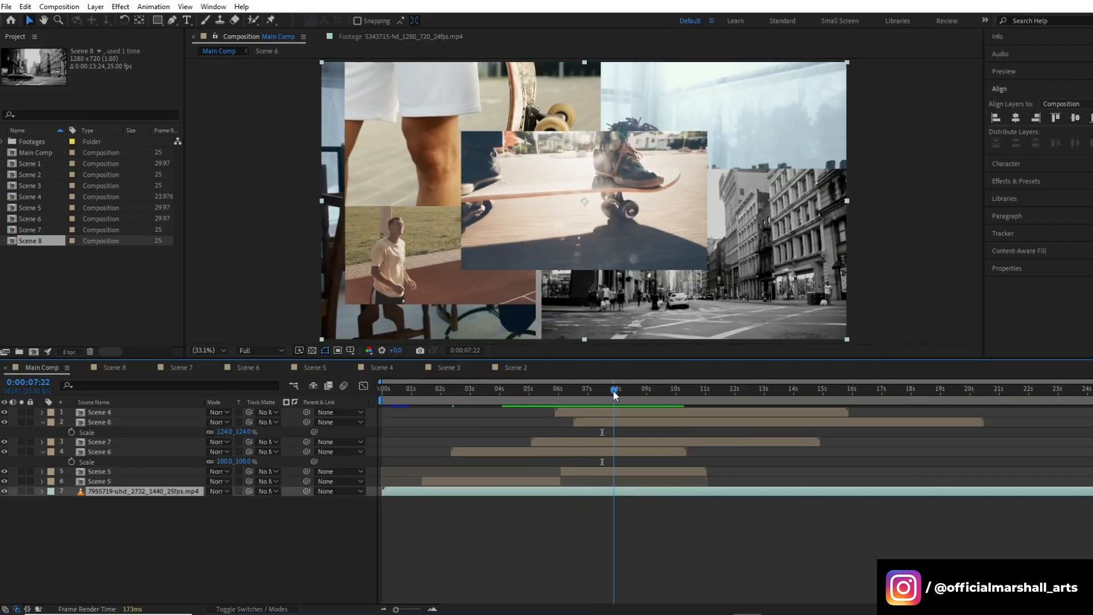
# Add the Scene 3 composition from the project to the centre of Main Comp.
pyautogui.click(30, 163)
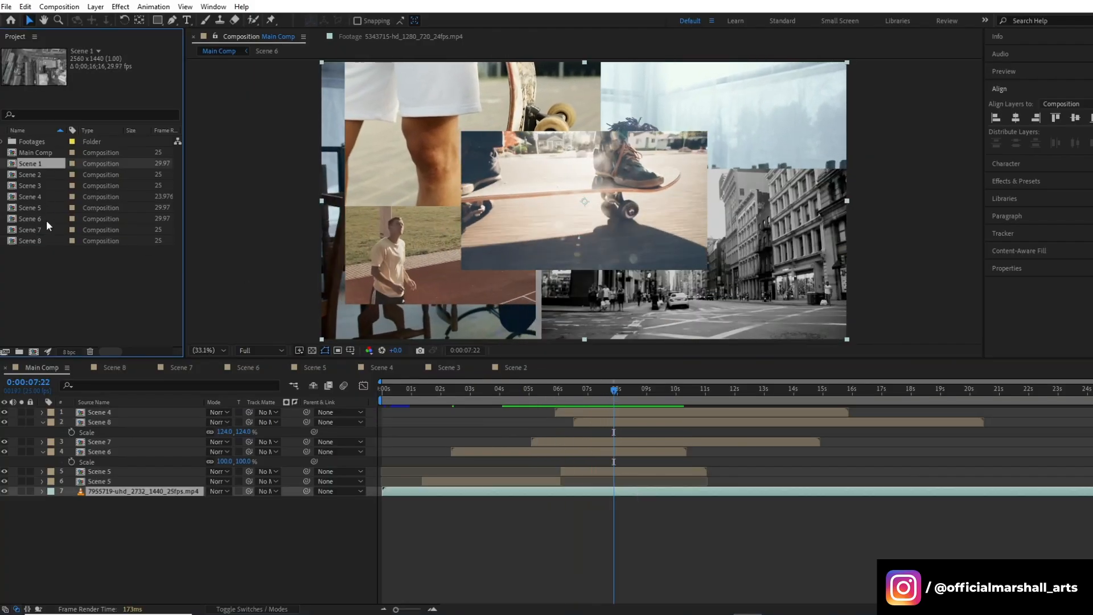
pyautogui.click(29, 185)
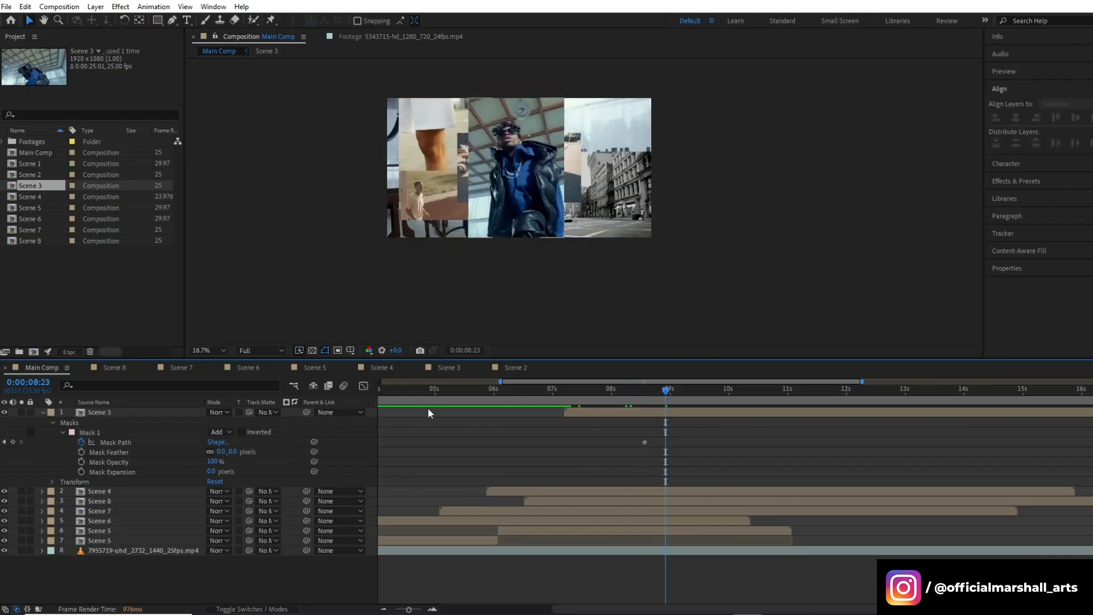
# Widen the Scene 3 rectangle mask at the later Mask Path keyframe to reveal the full frame.
pyautogui.click(100, 412)
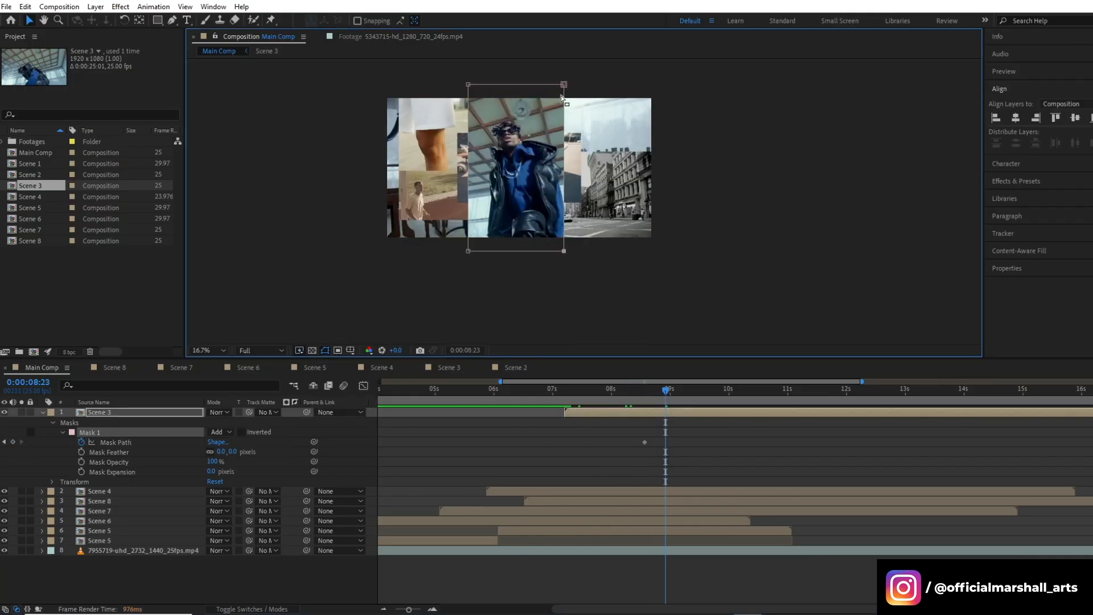
pyautogui.moveTo(565, 84); pyautogui.dragTo(653, 84)
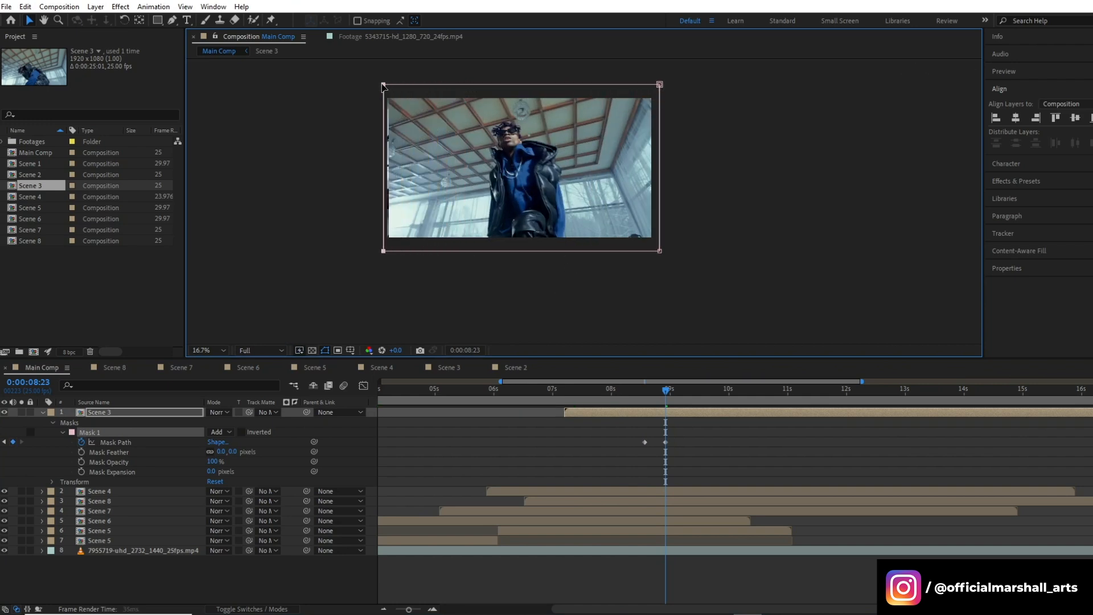
pyautogui.click(483, 390)
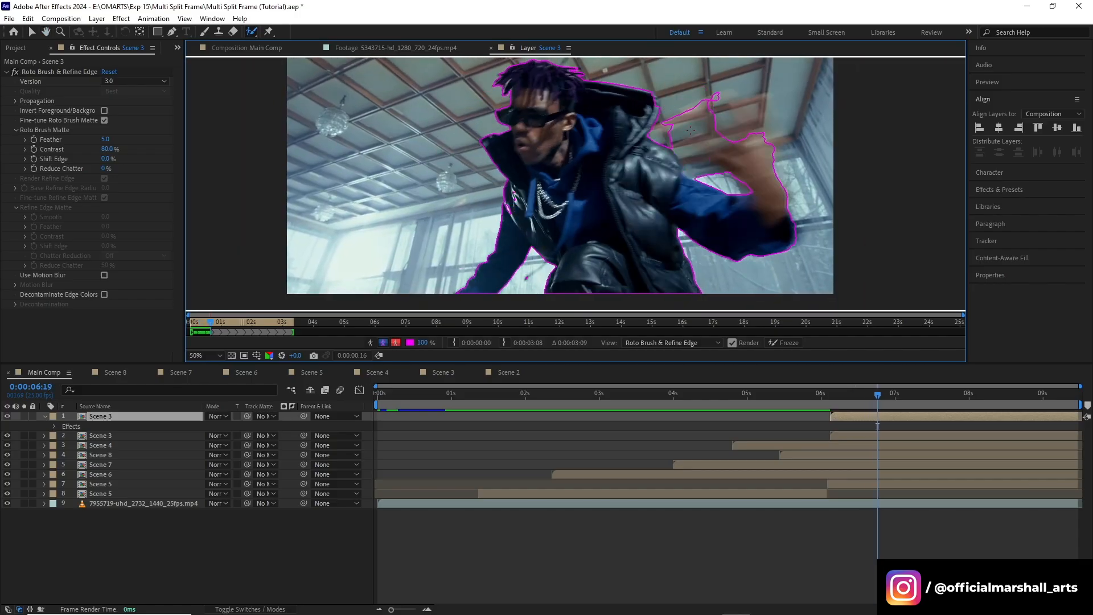
# Enable Use Motion Blur on the Roto Brush edge and freeze the matte across frames.
pyautogui.click(43, 417)
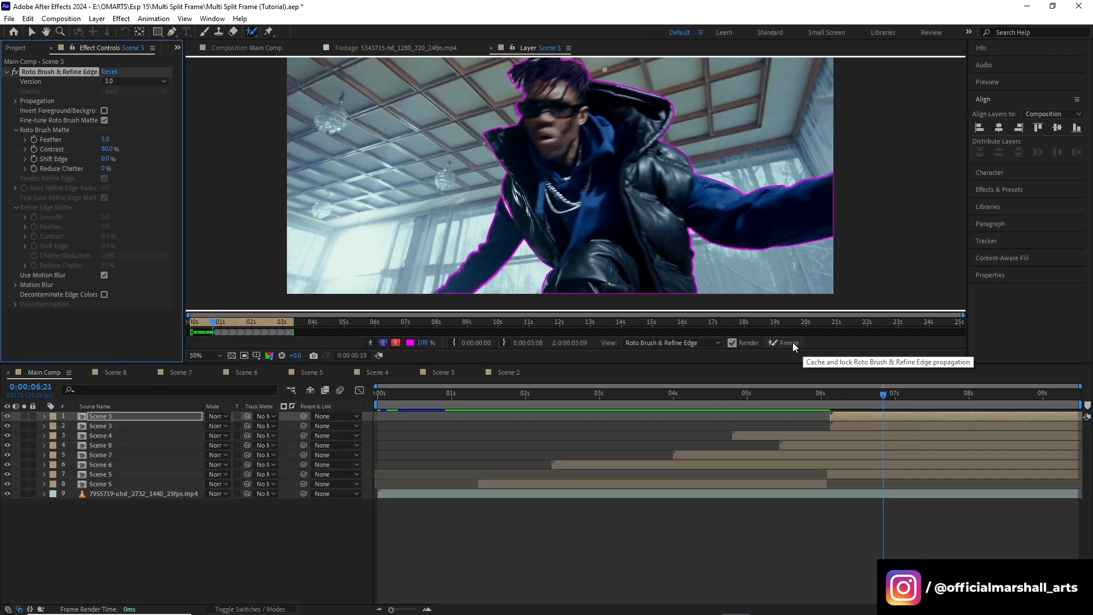
pyautogui.click(784, 343)
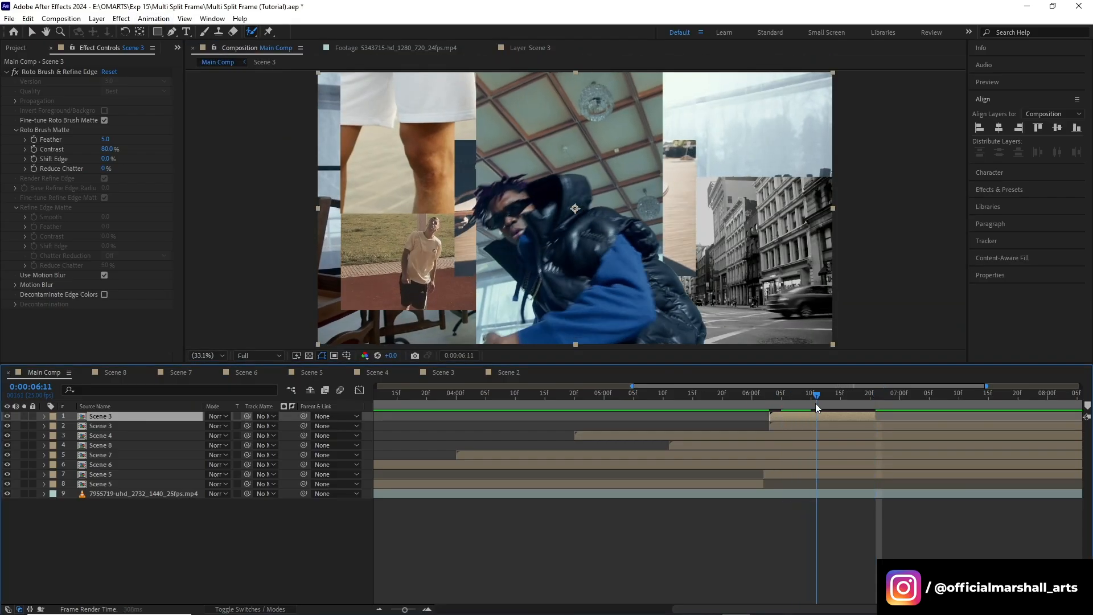
# Review the rotoscoped dancer breaking out of the central frame around five to six seconds.
pyautogui.click(759, 393)
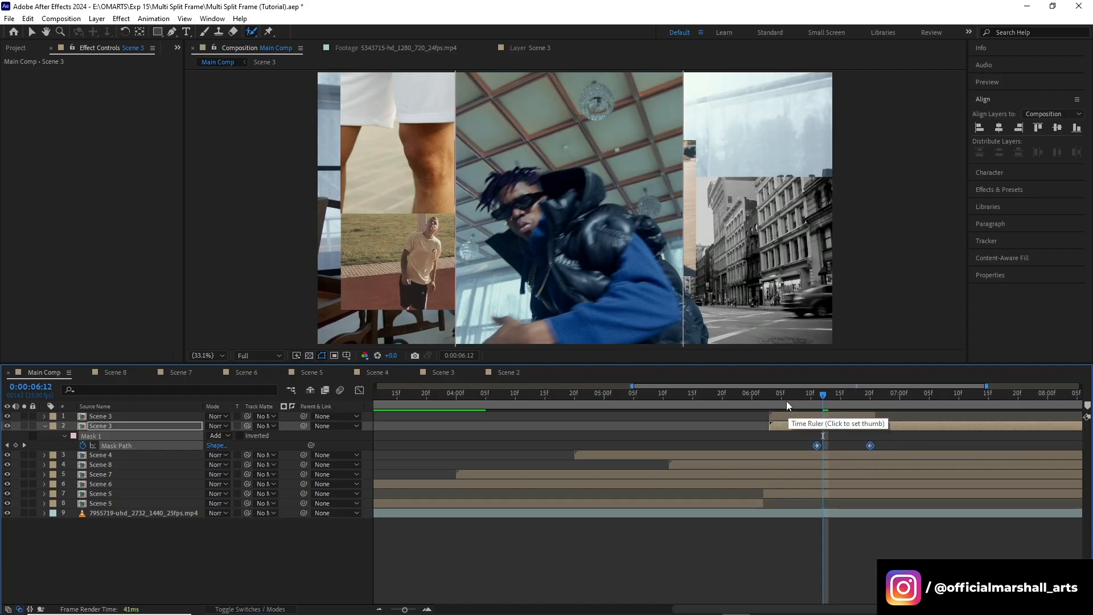
pyautogui.click(703, 392)
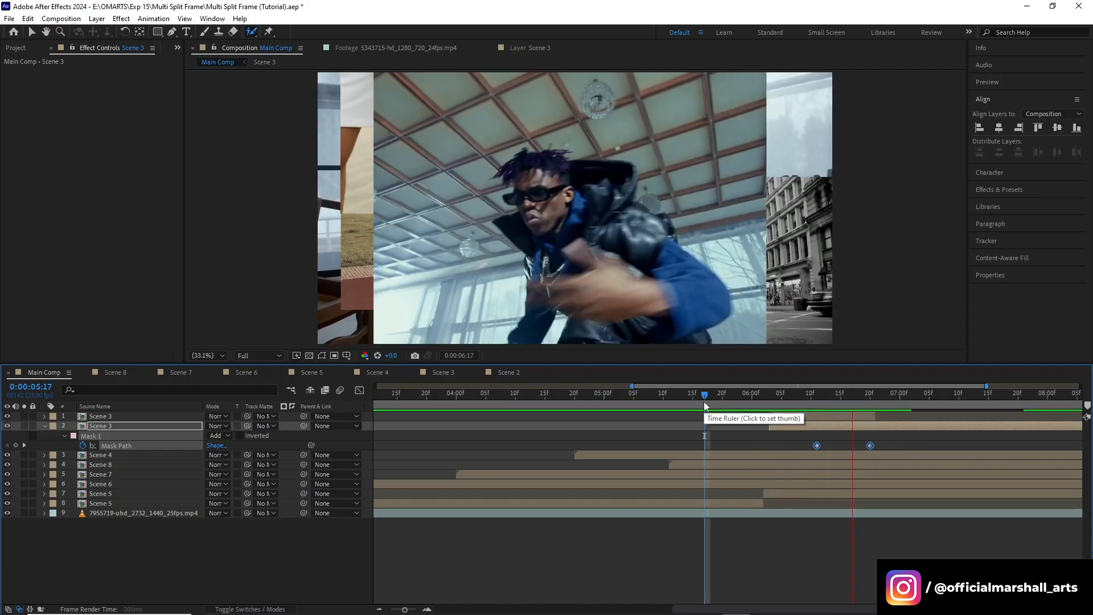